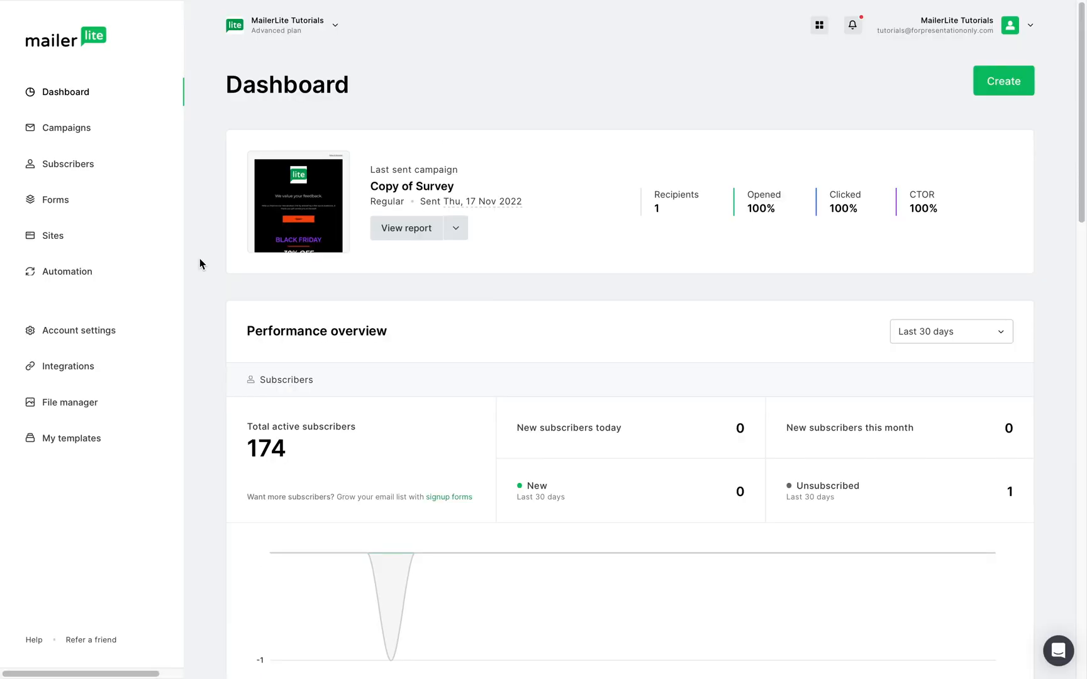
mouse_move(149, 271)
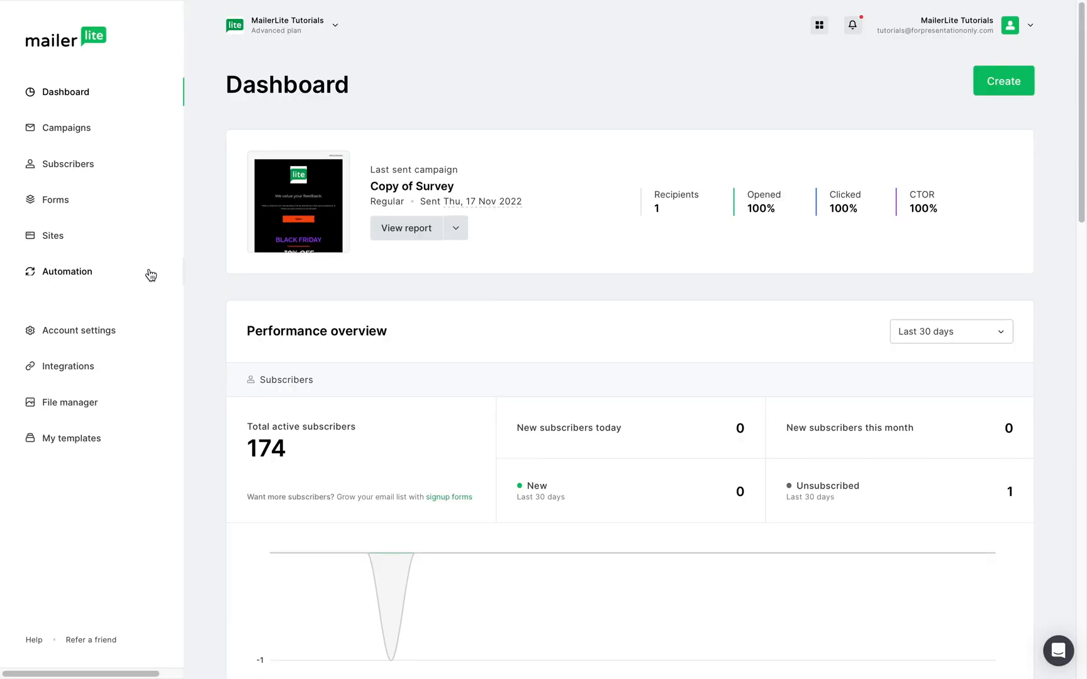
Go to the Automation section from the left sidebar
left_click(68, 272)
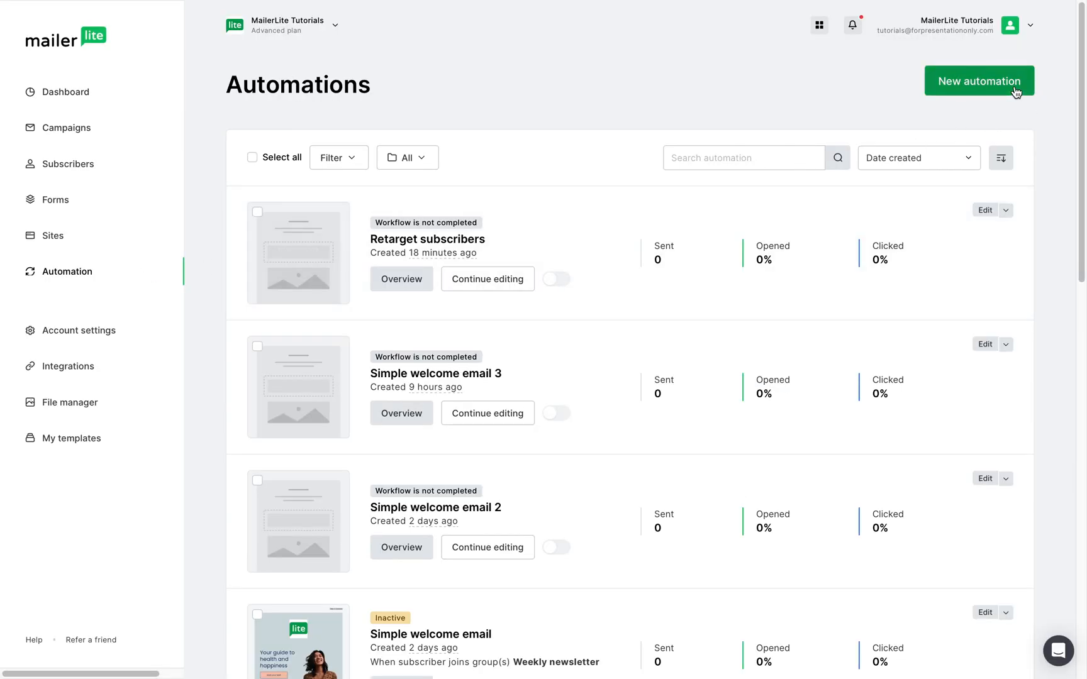
Start a new automation and scroll through the welcome, promotion, event and e-commerce templates
left_click(980, 81)
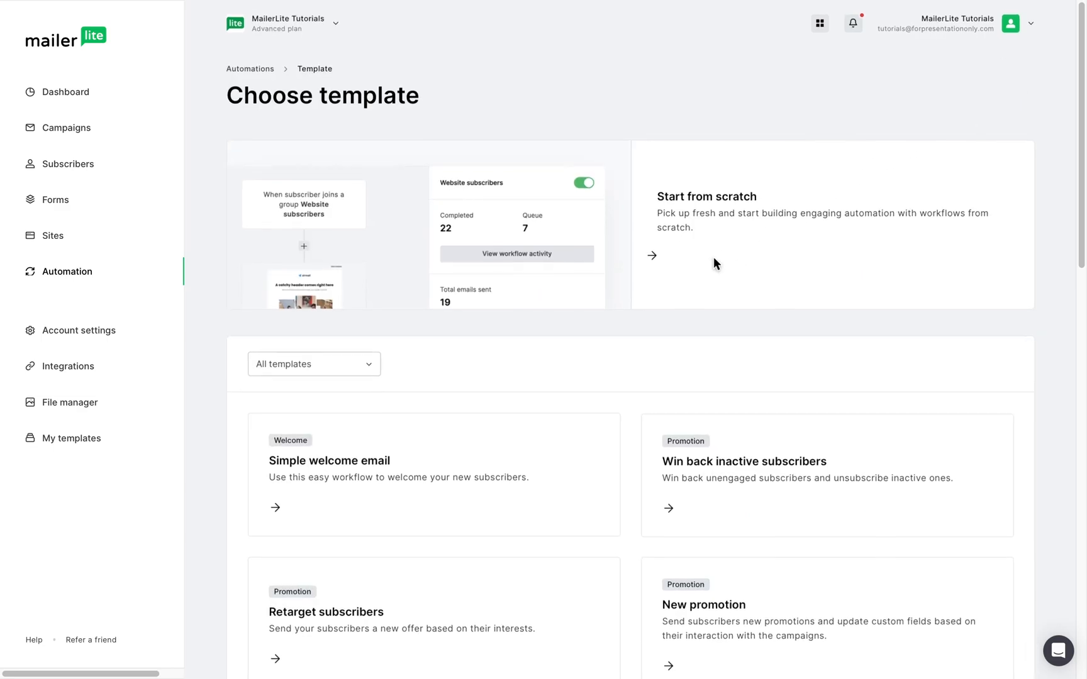
scroll("down", 3)
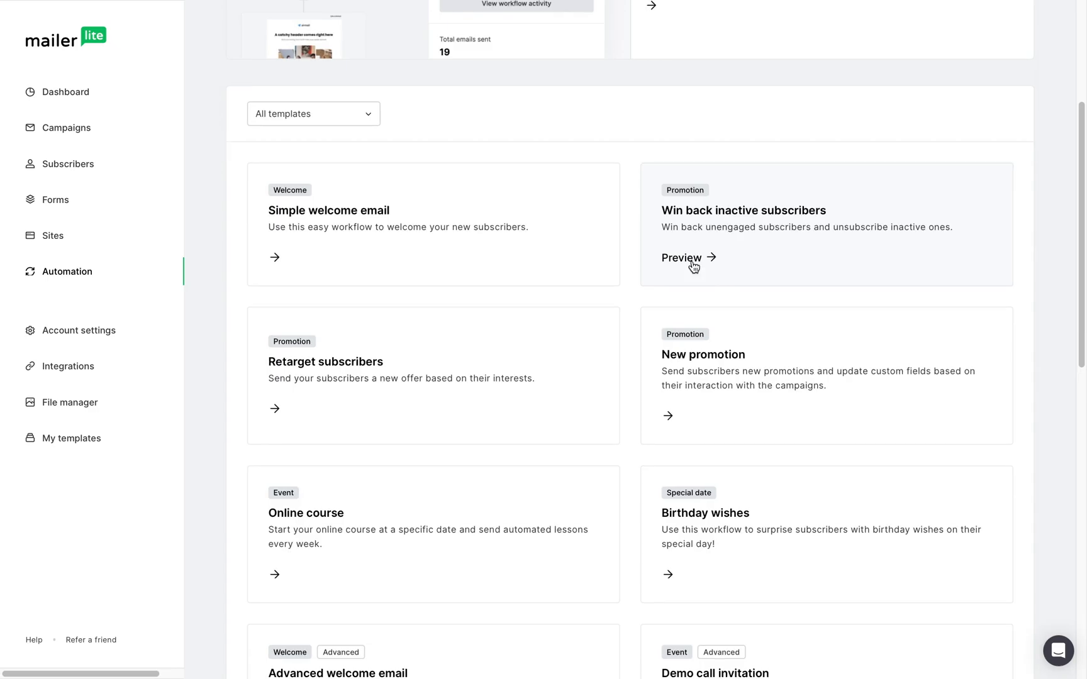
mouse_move(351, 125)
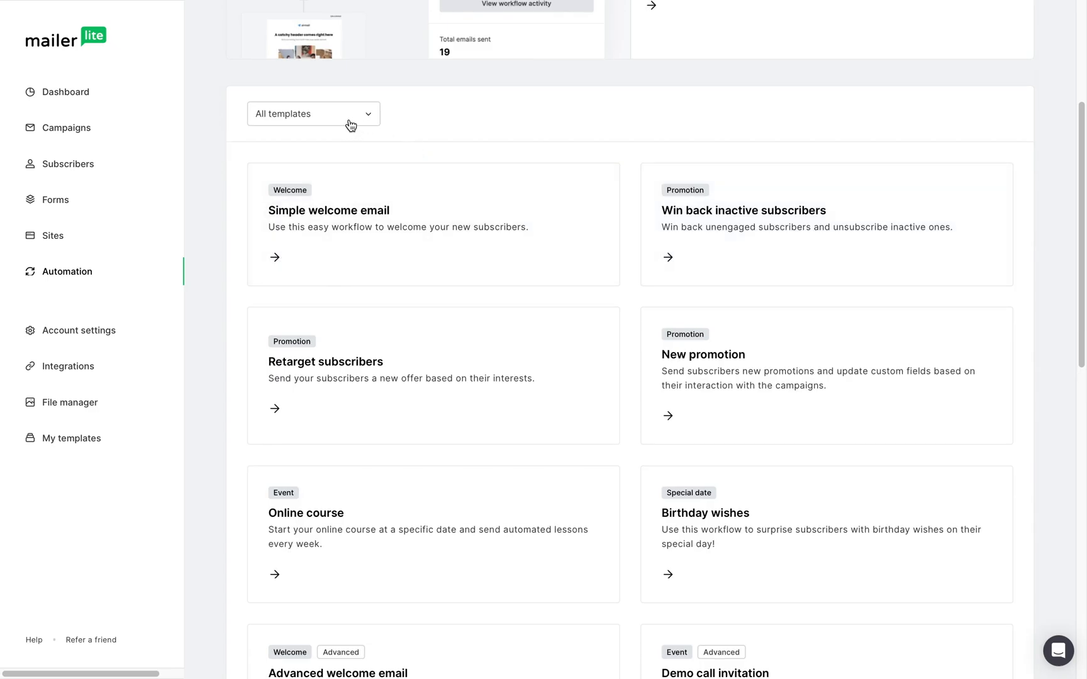
left_click(313, 114)
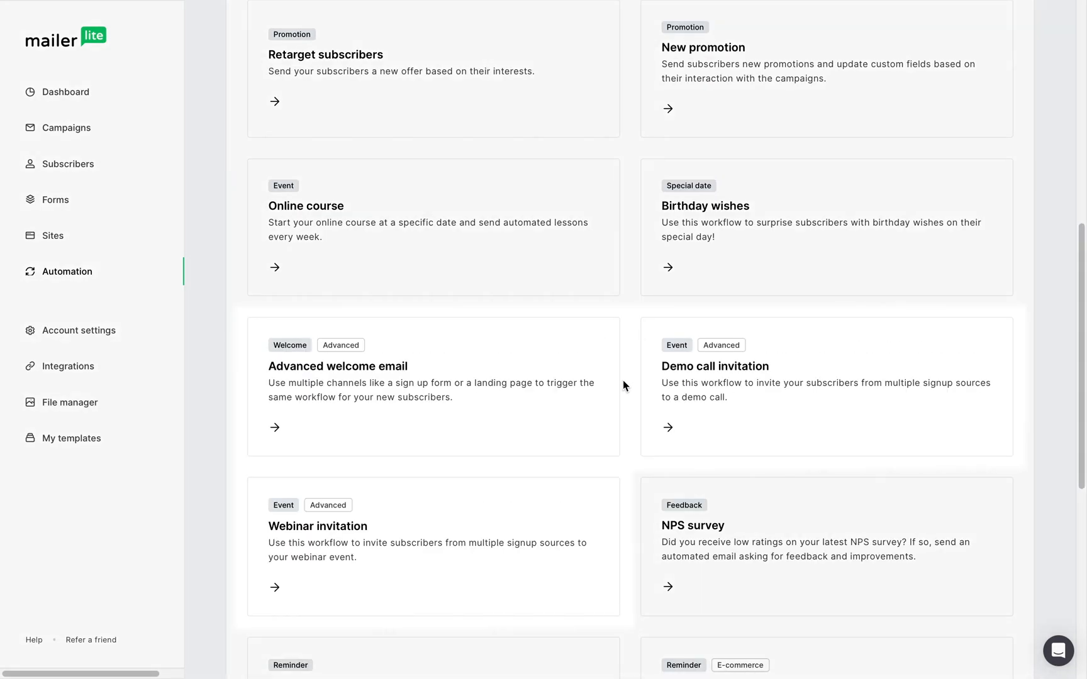
mouse_move(736, 352)
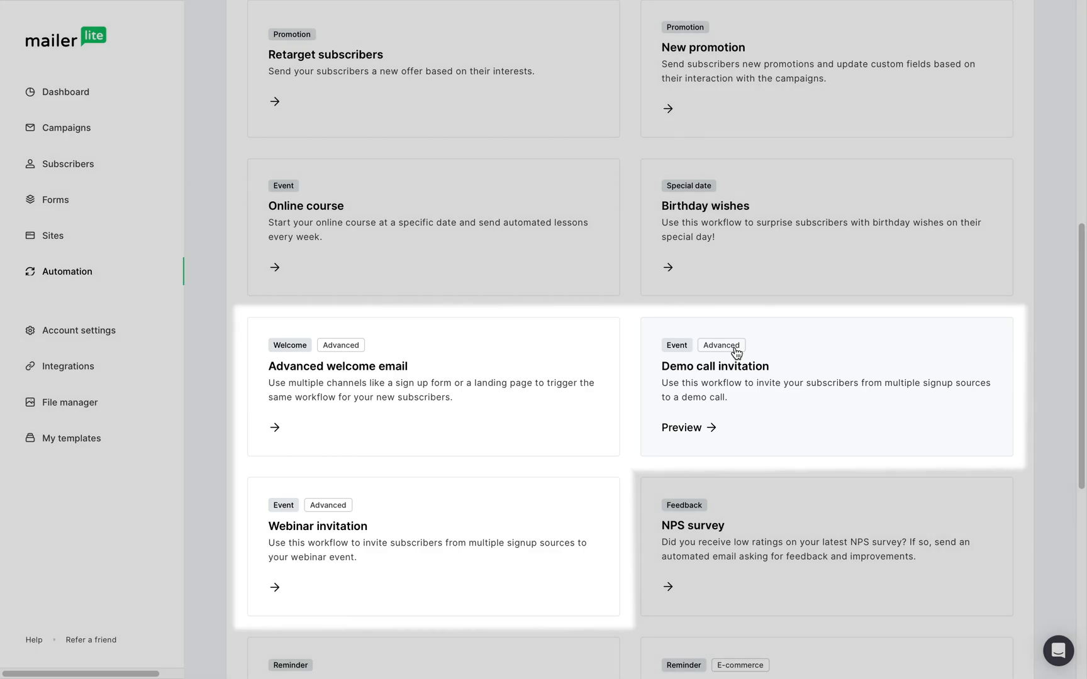
scroll("down", 3)
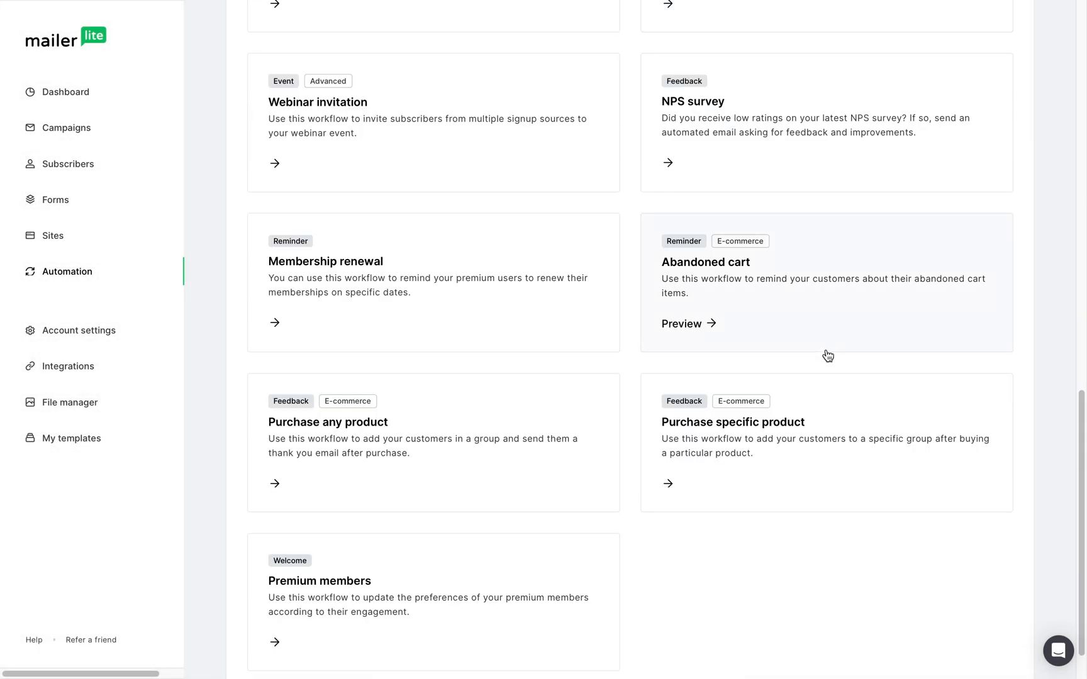
mouse_move(787, 372)
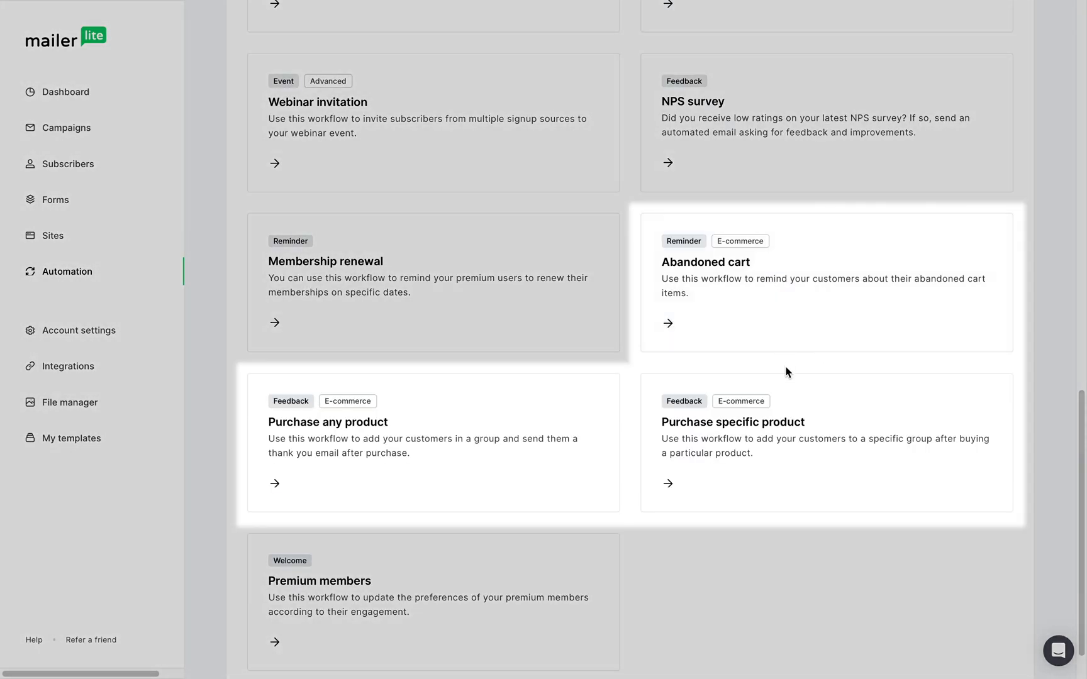
mouse_move(787, 385)
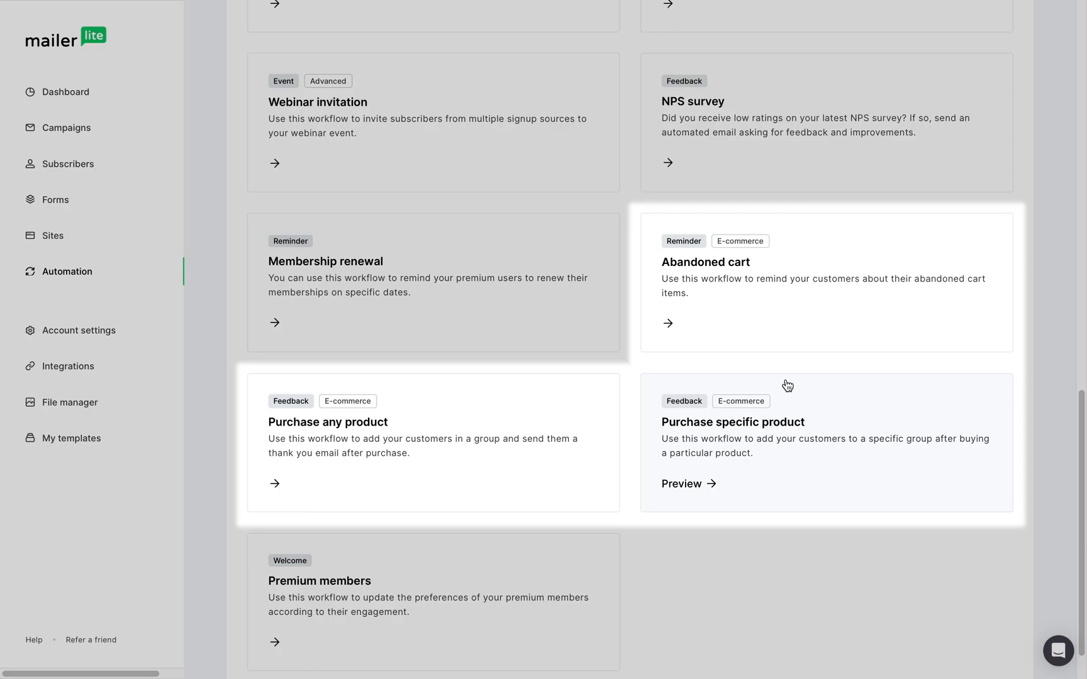
scroll("up", 3)
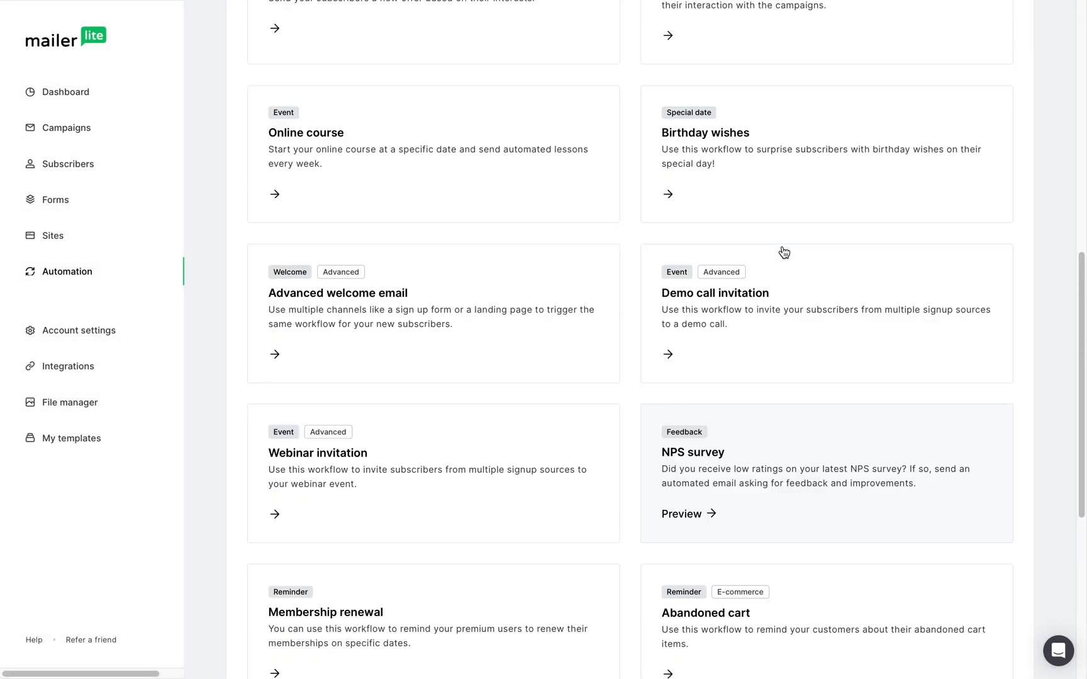
scroll("up", 3)
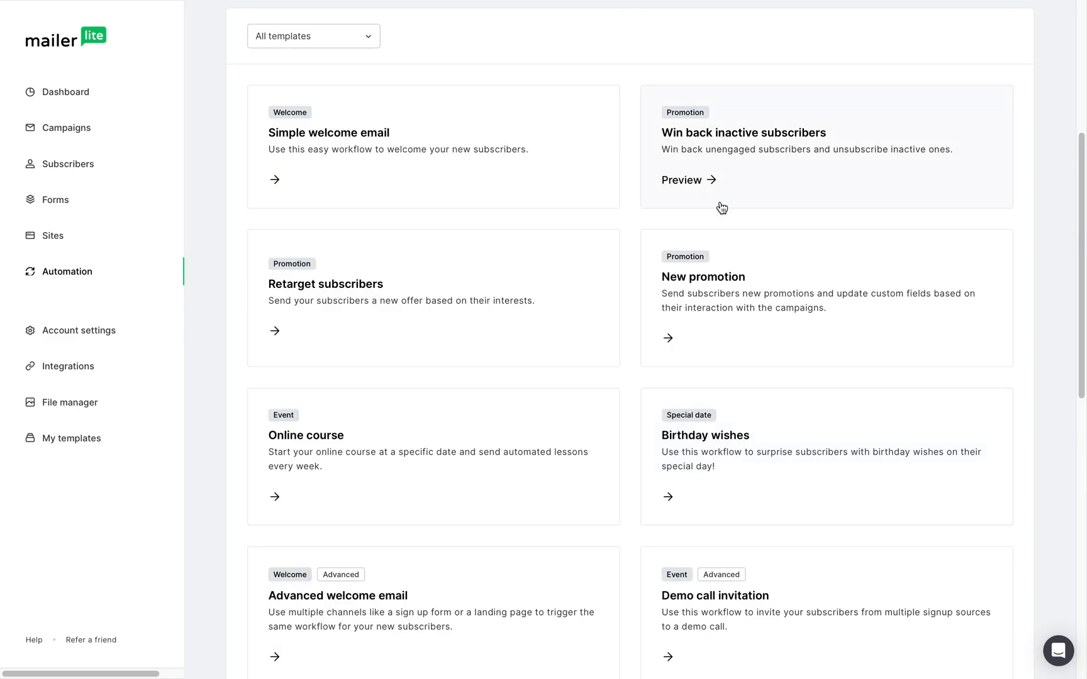
Preview Win back inactive subscribers, then advance to the Retarget subscribers template preview
left_click(681, 179)
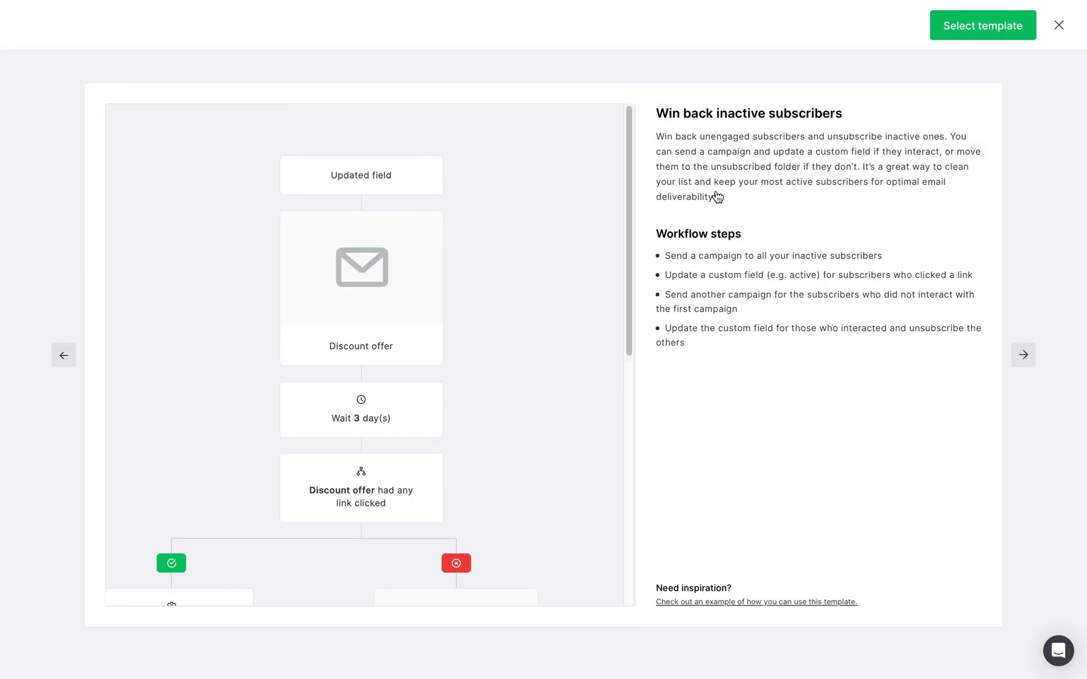
mouse_move(803, 234)
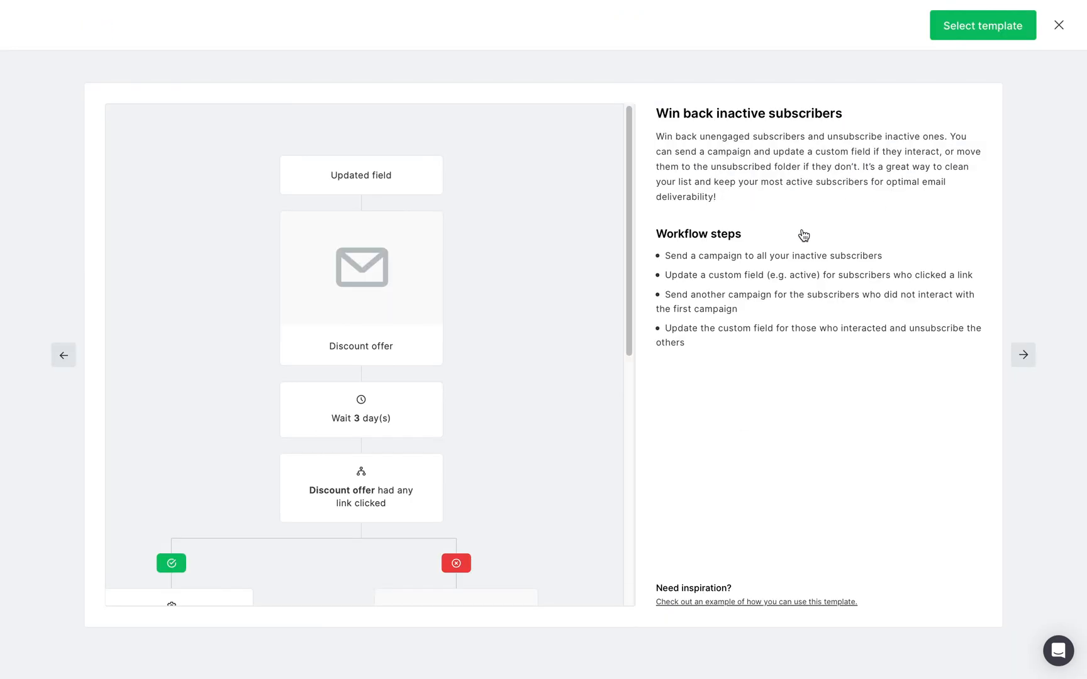
mouse_move(895, 361)
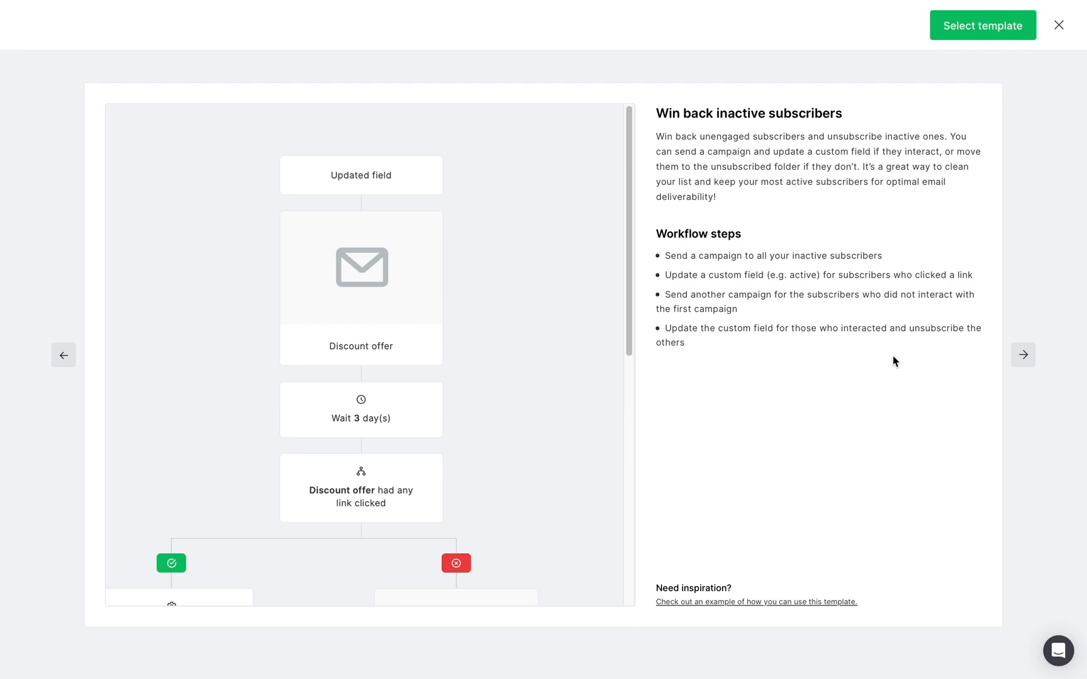
mouse_move(813, 476)
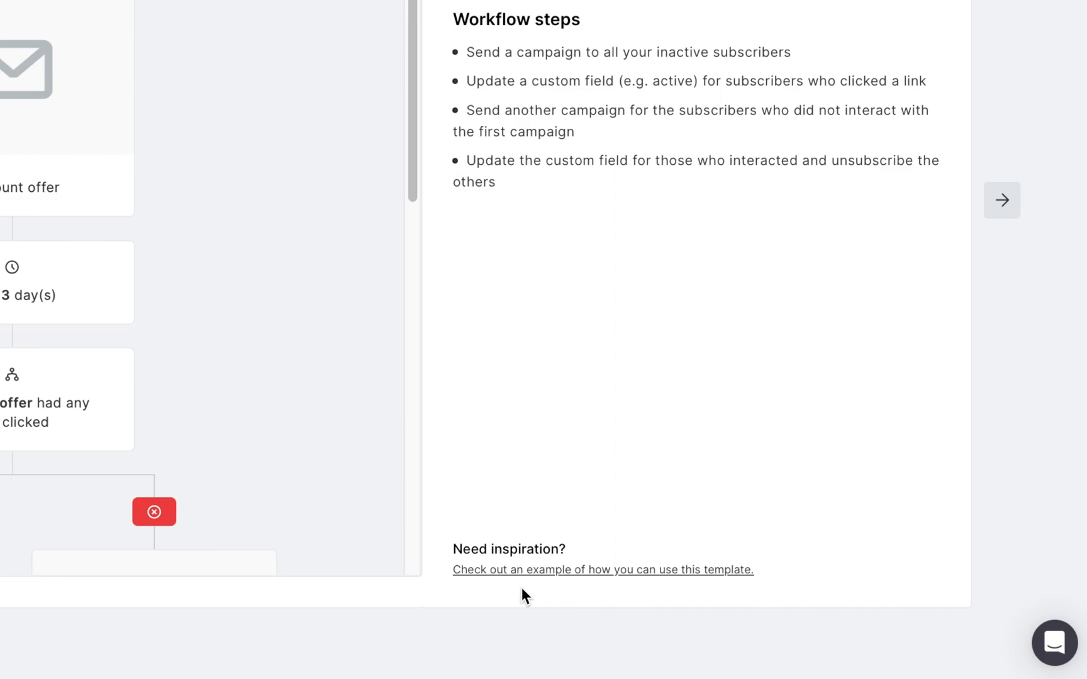
mouse_move(690, 579)
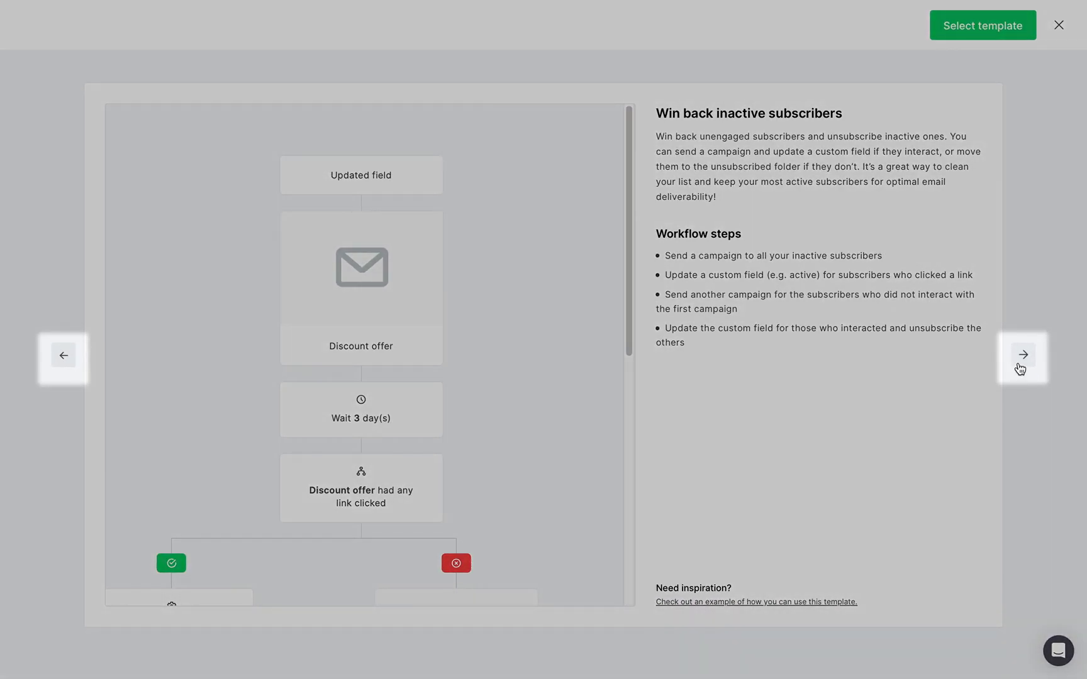
left_click(1023, 354)
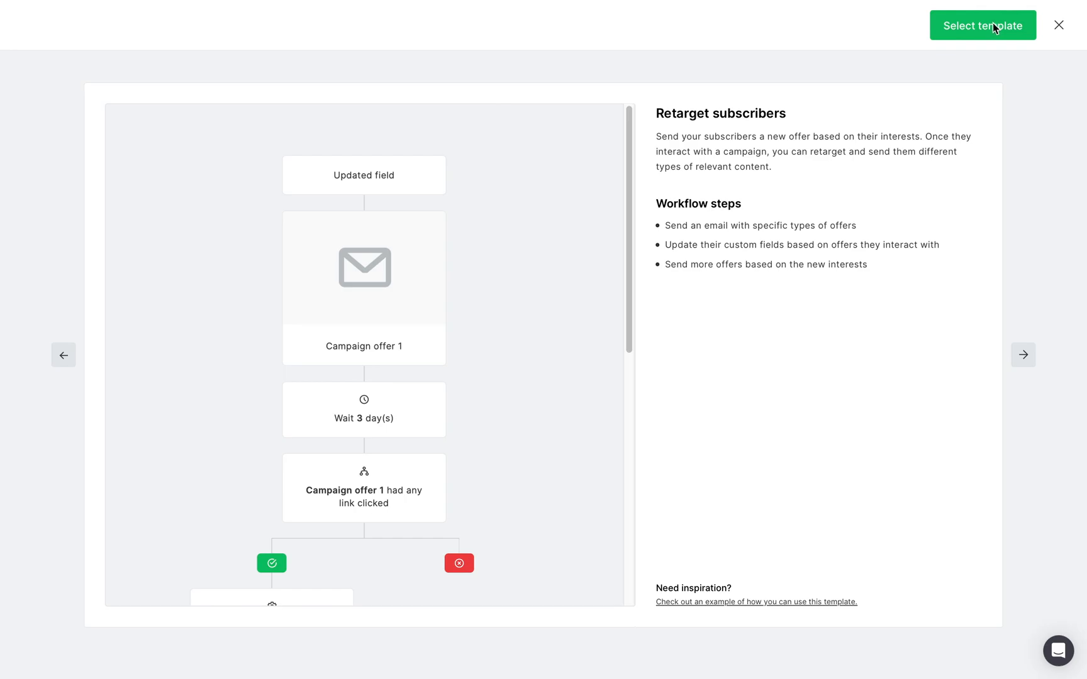
Create a workflow from the Retarget subscribers template and scroll through its steps
left_click(981, 25)
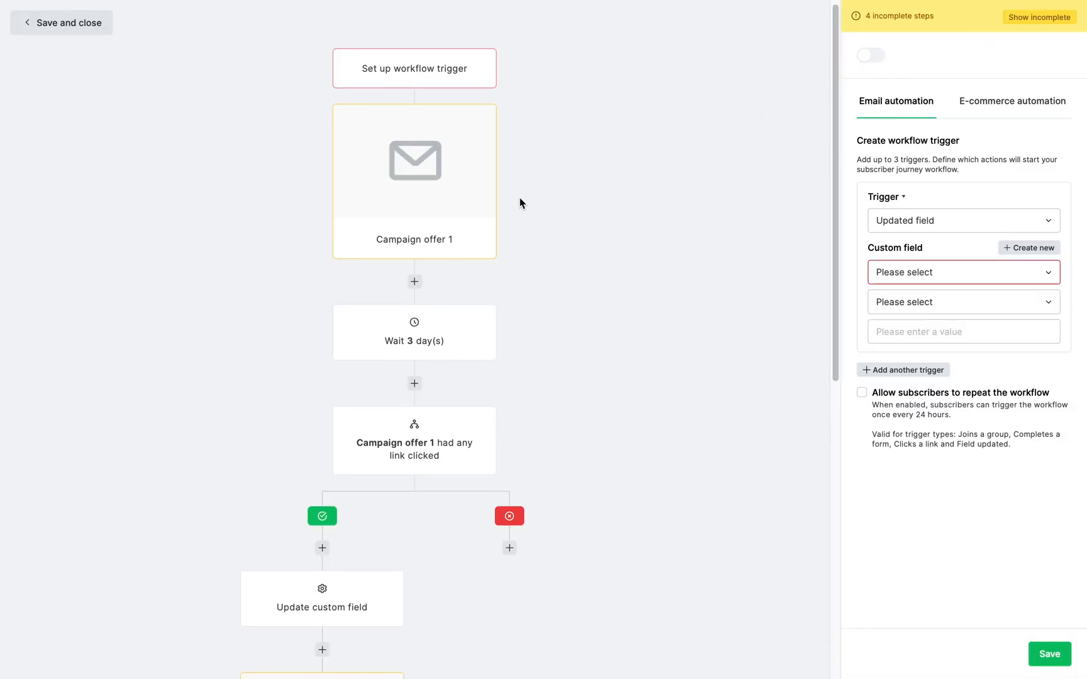
scroll("down", 3)
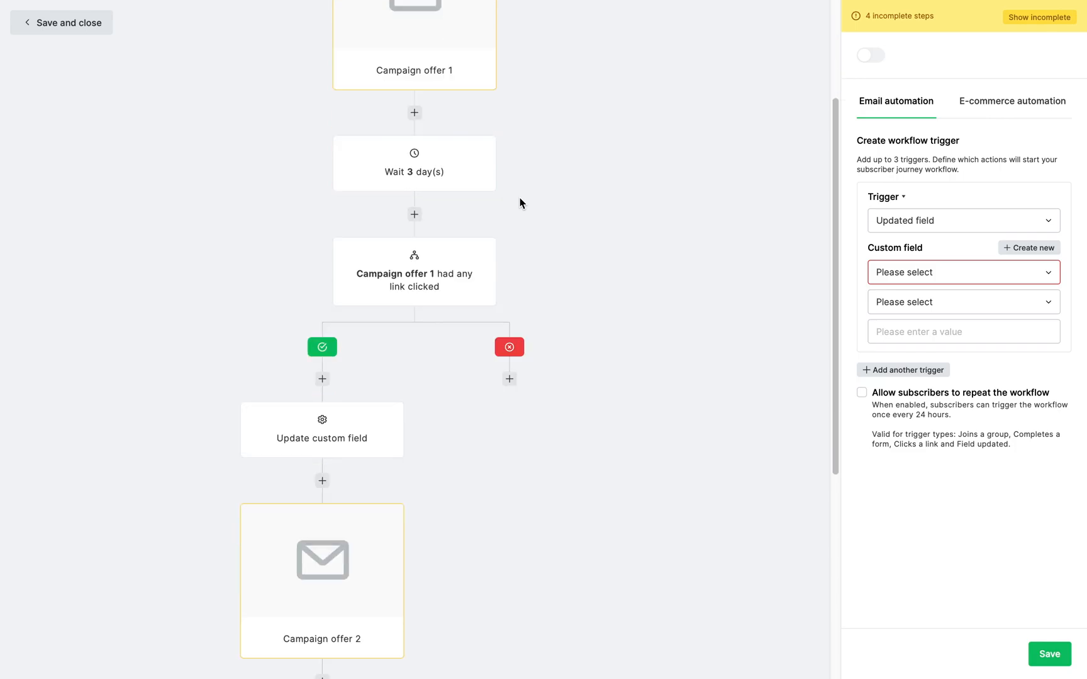
scroll("down", 3)
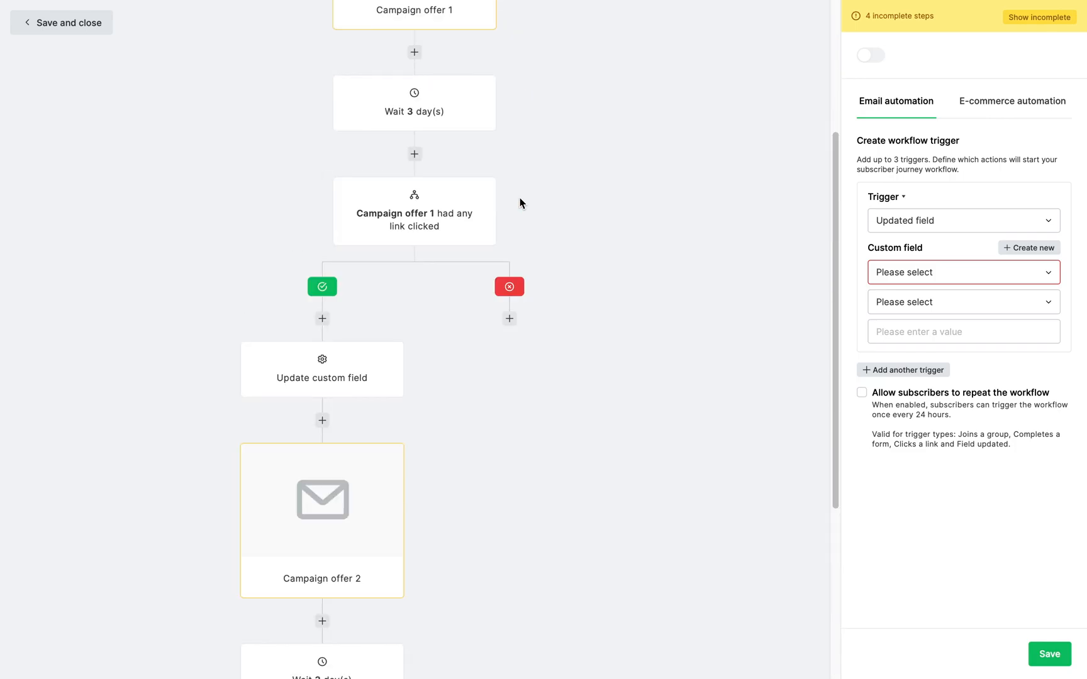
scroll("up", 3)
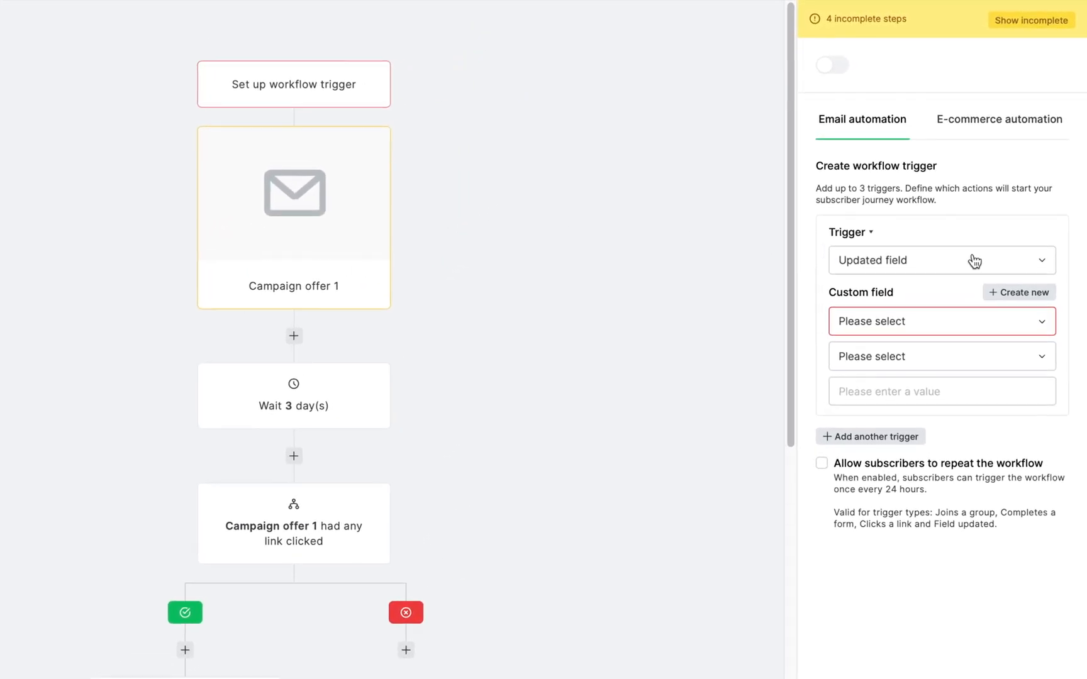
mouse_move(949, 325)
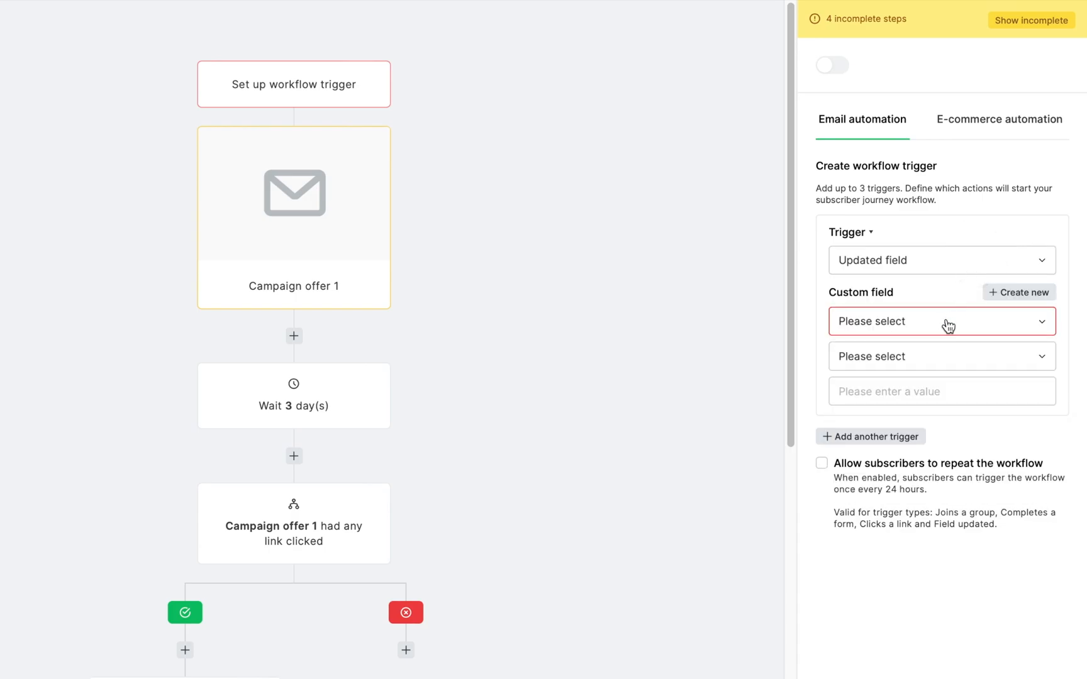
Set the Updated field trigger to Company contains 'MailerLite', then view Campaign offer 1's settings
left_click(940, 321)
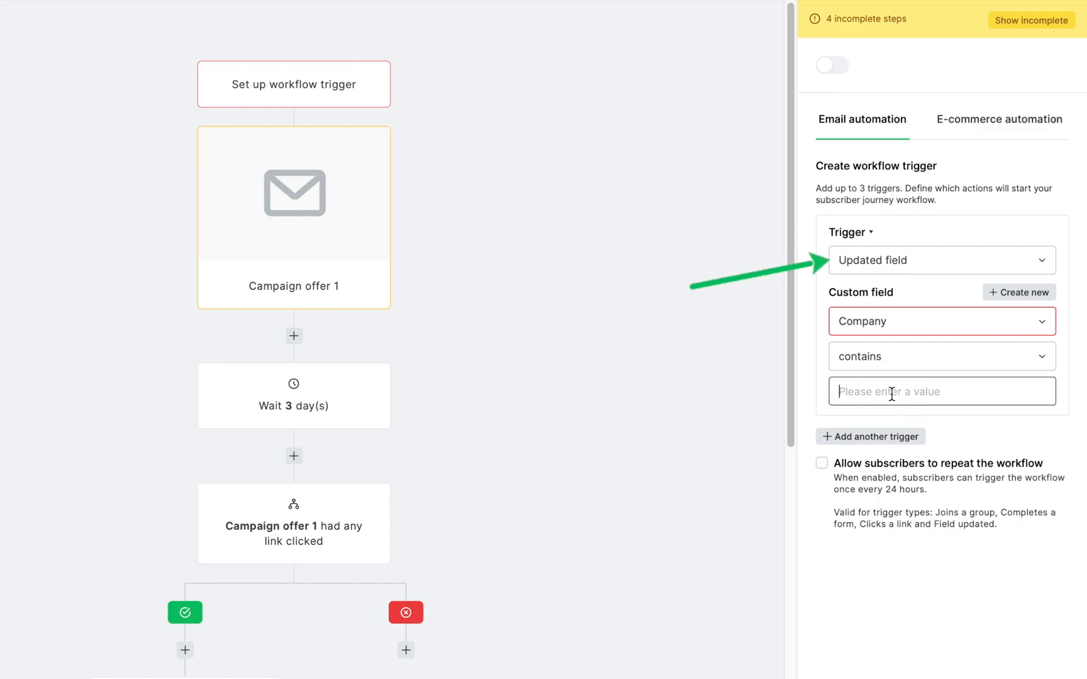
type("MailerLite")
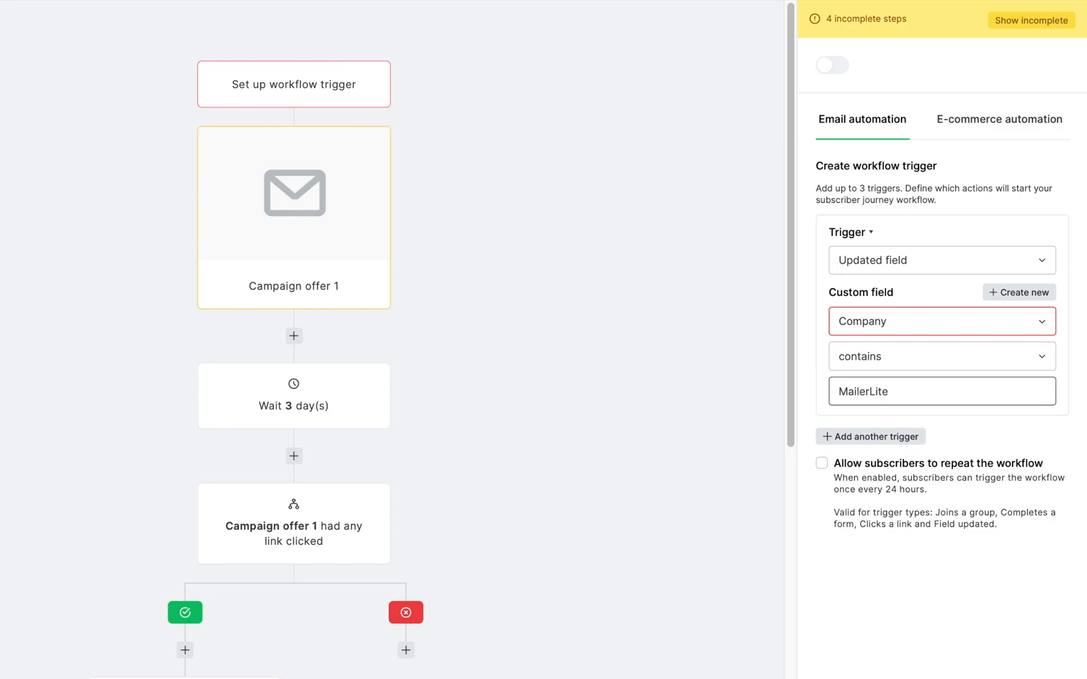
left_click(941, 259)
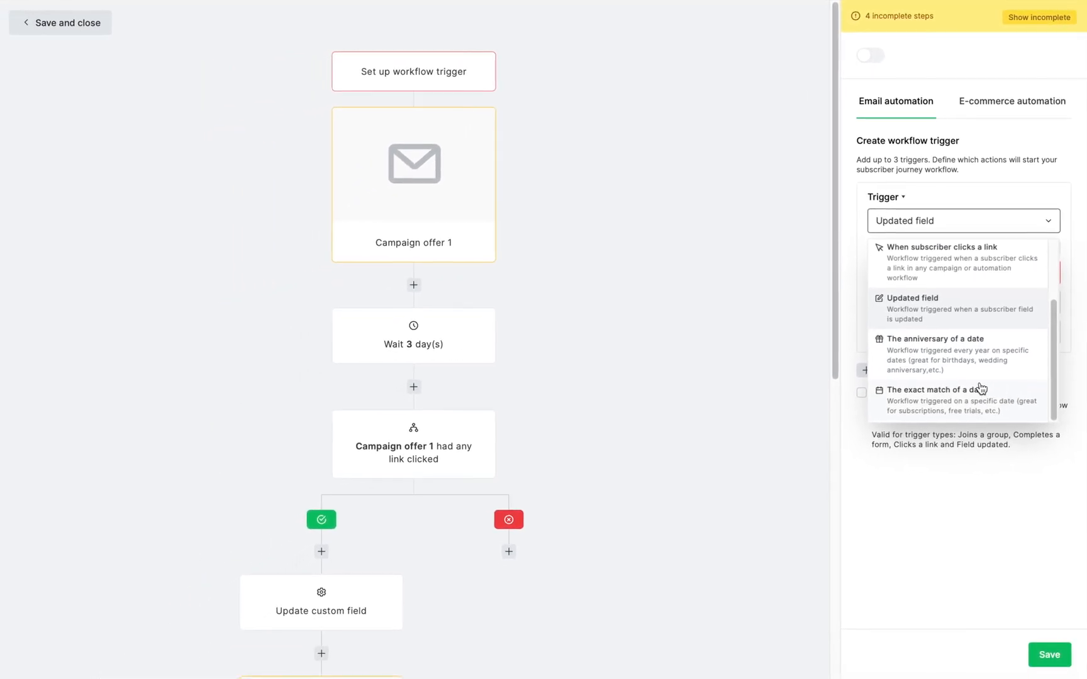
left_click(414, 163)
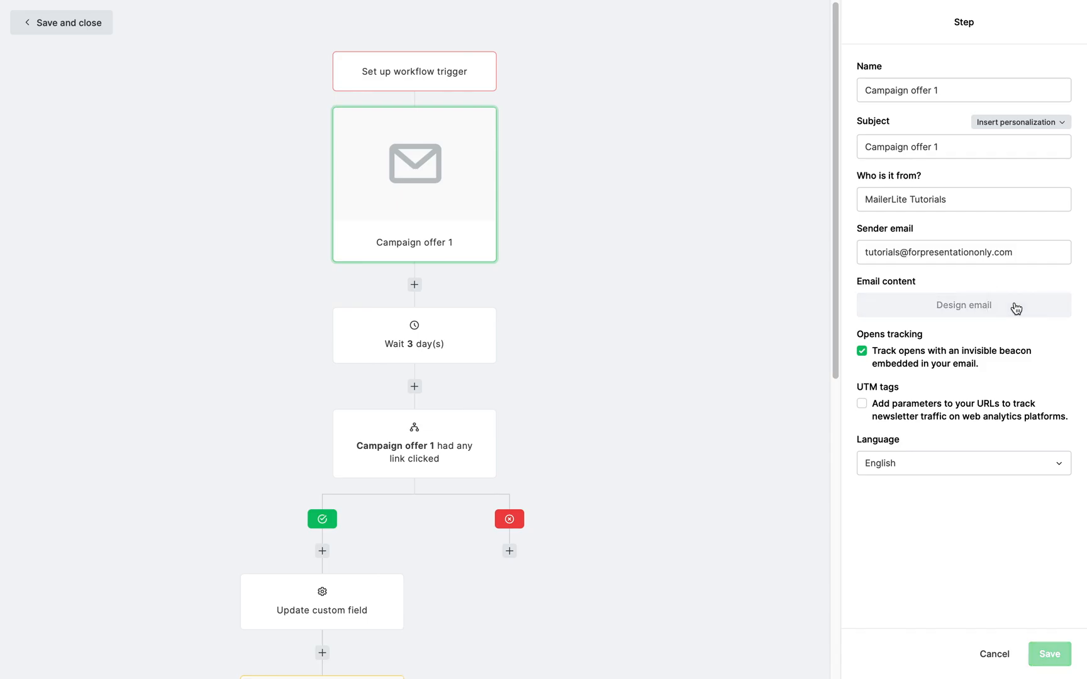
Review Campaign offer 1's design options: saved templates, scratch editors and the template gallery
left_click(963, 305)
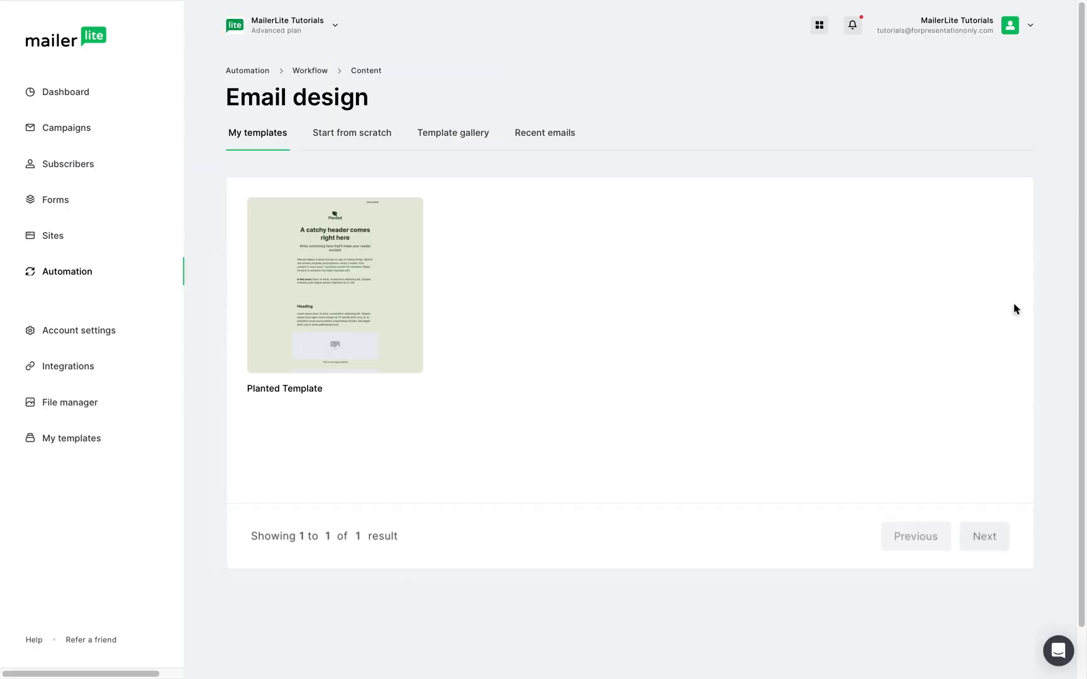
mouse_move(376, 148)
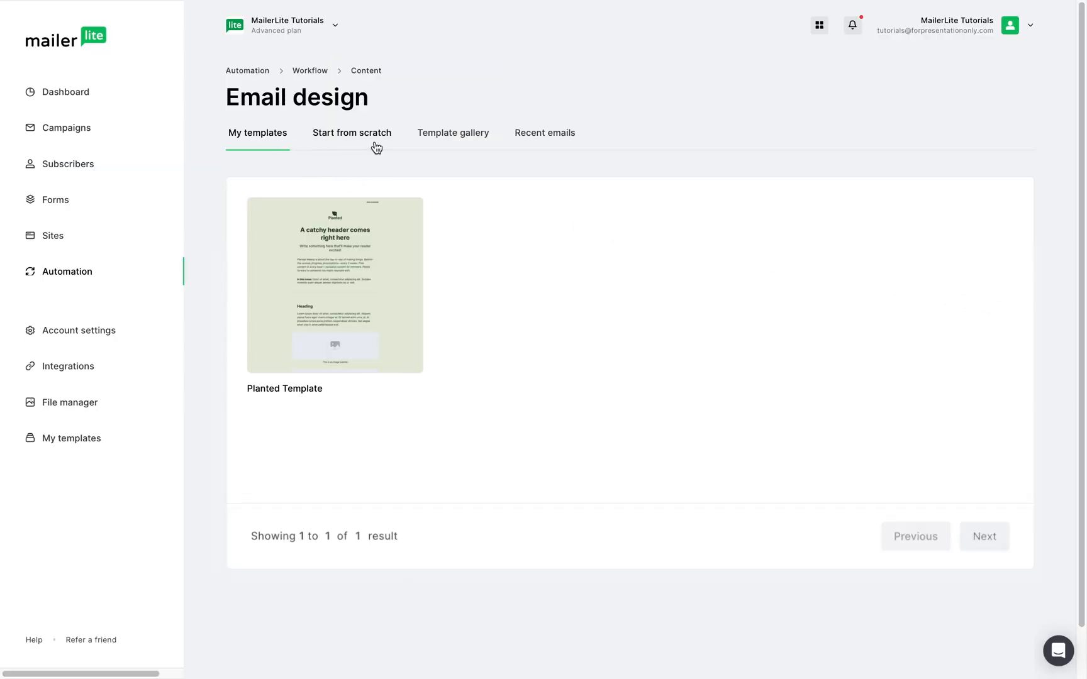
left_click(352, 132)
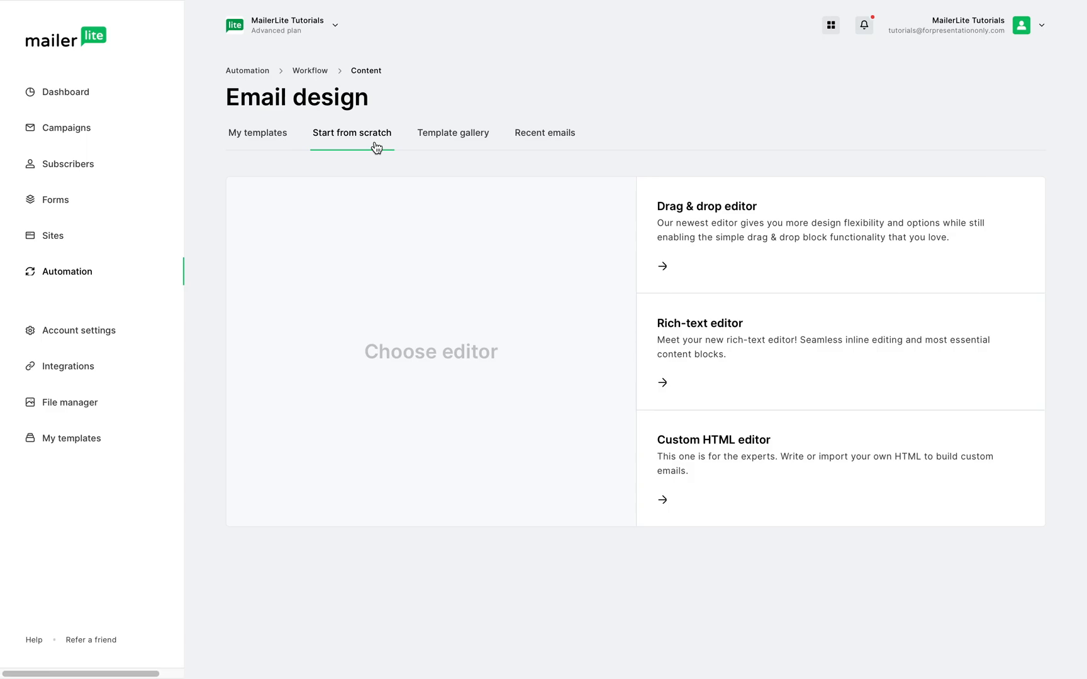
mouse_move(468, 148)
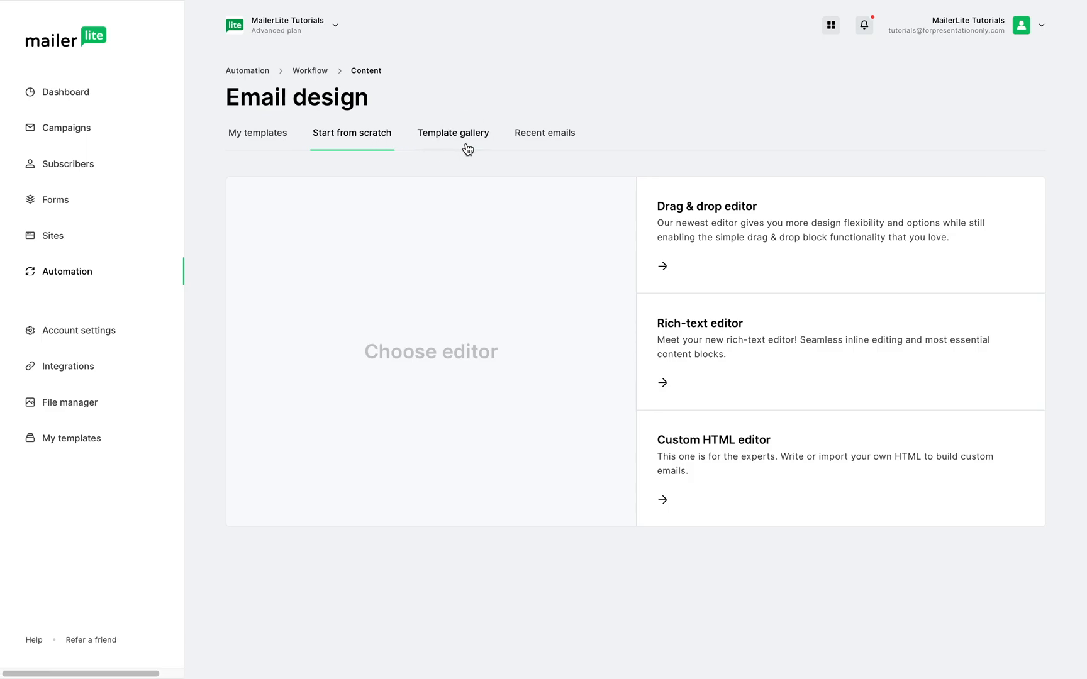
left_click(453, 132)
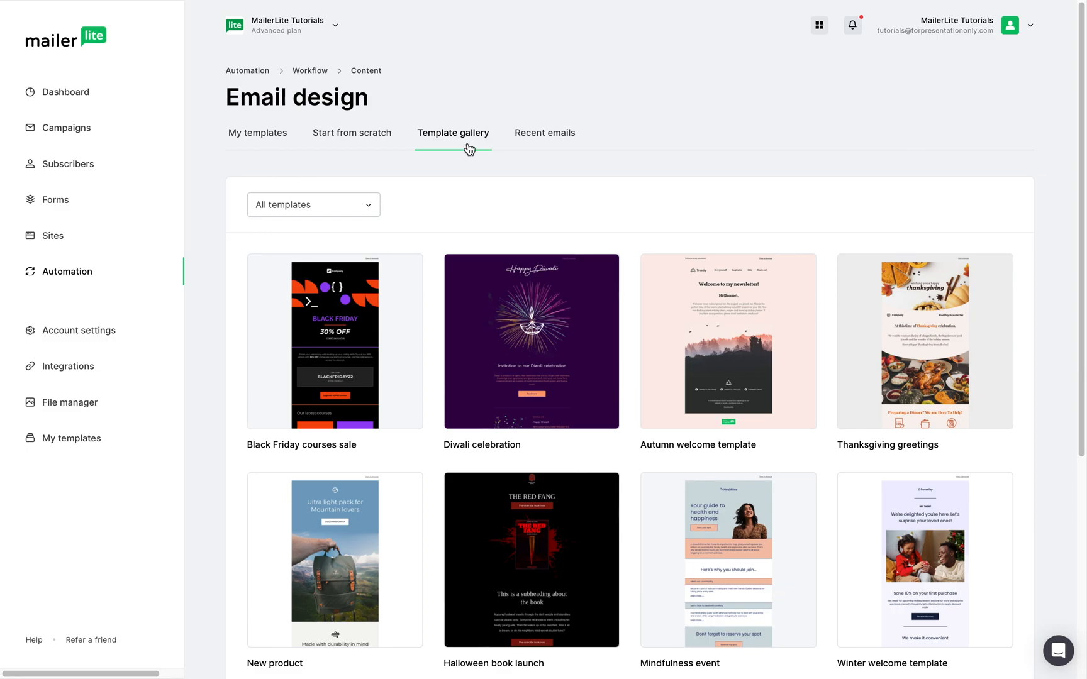
left_click(545, 132)
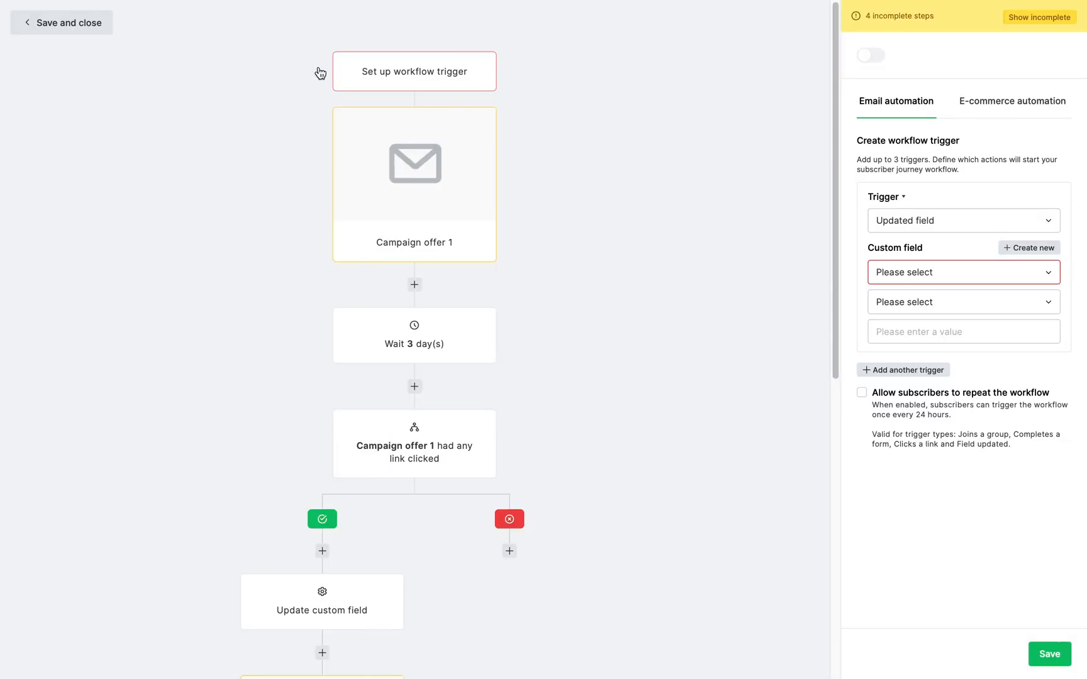
mouse_move(442, 328)
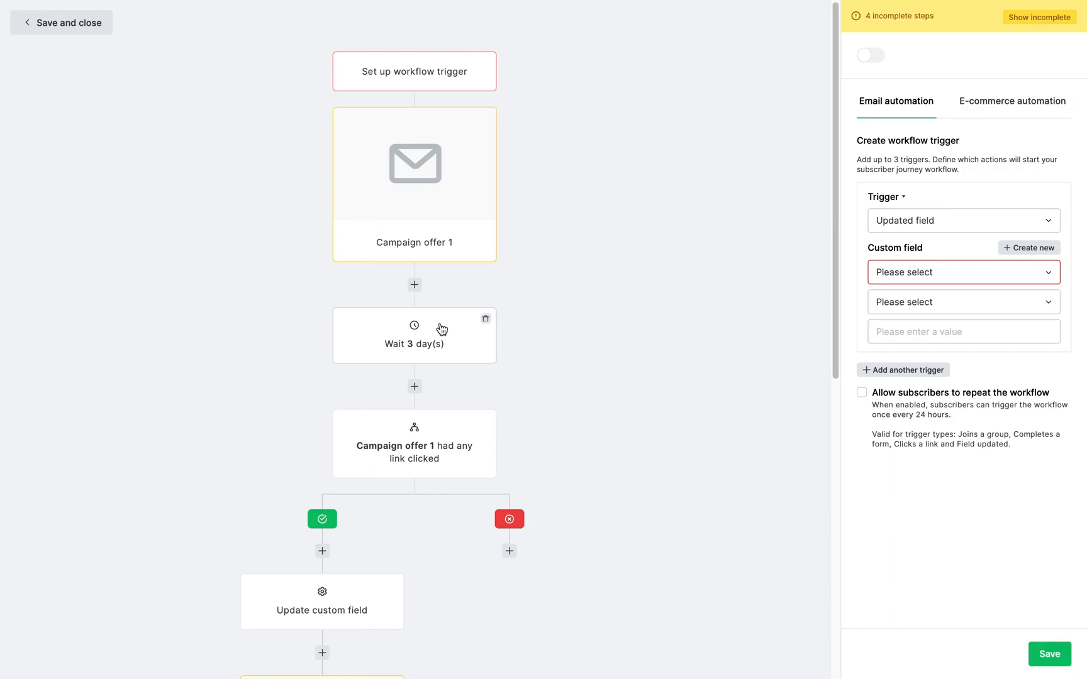
Open the settings of the Wait 3 day(s) step in the workflow
left_click(414, 335)
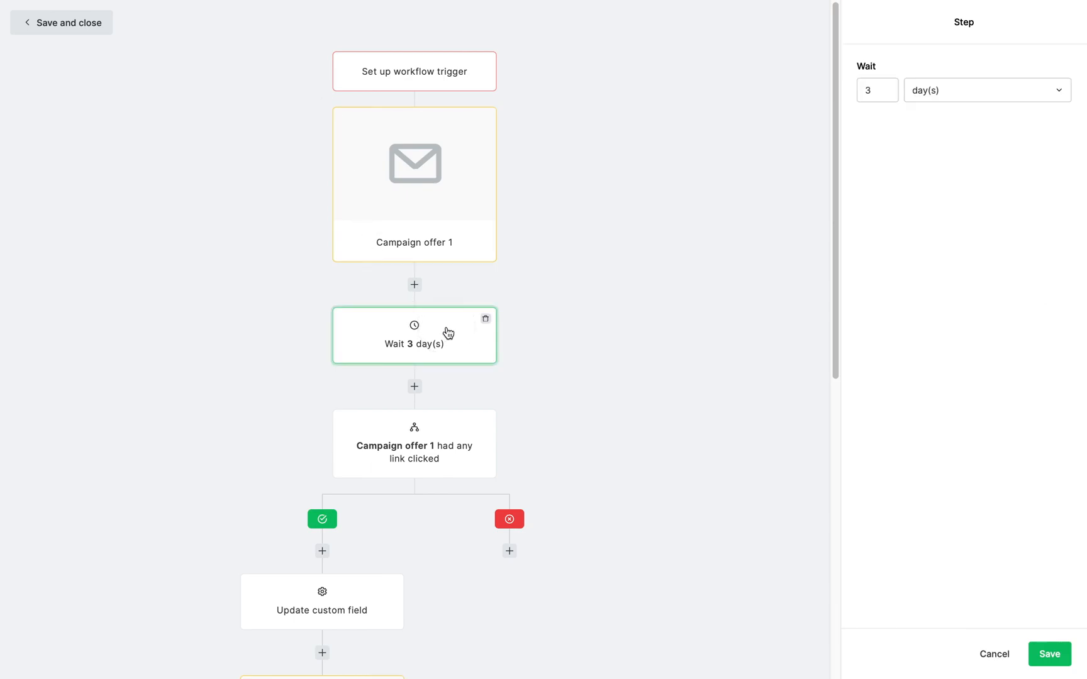
left_click(984, 89)
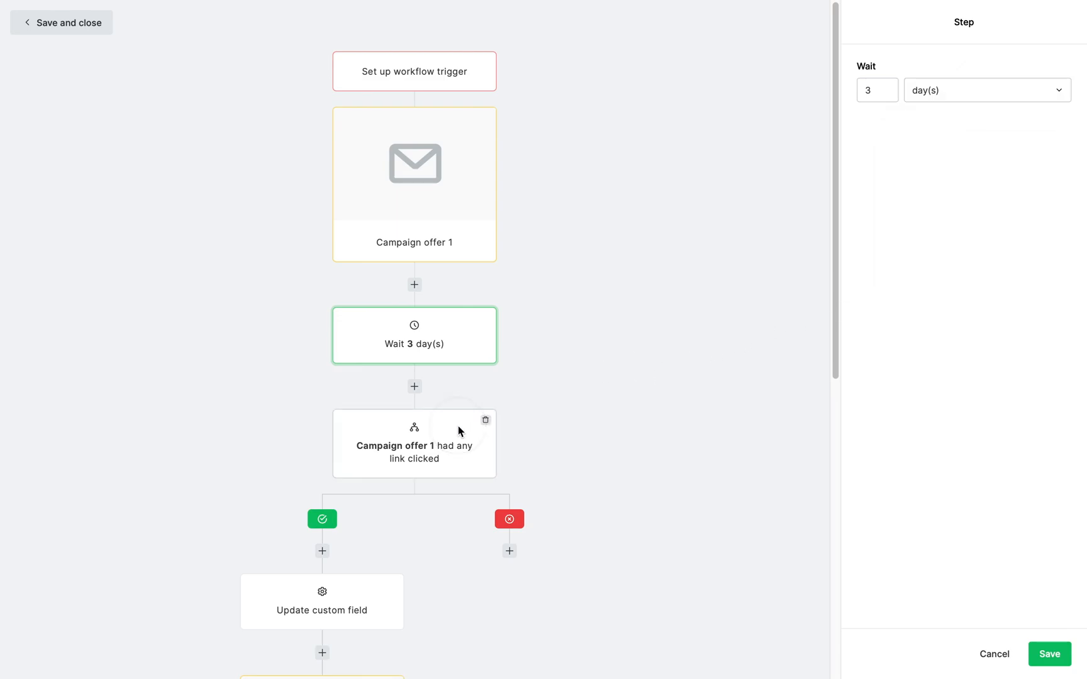
left_click(414, 443)
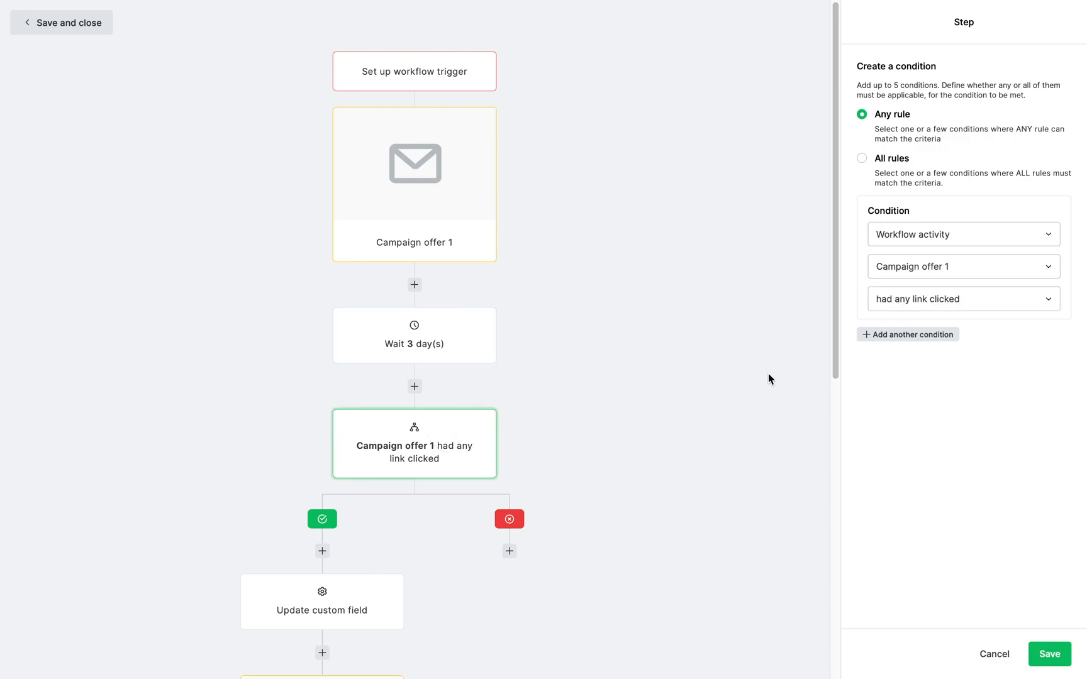
mouse_move(985, 243)
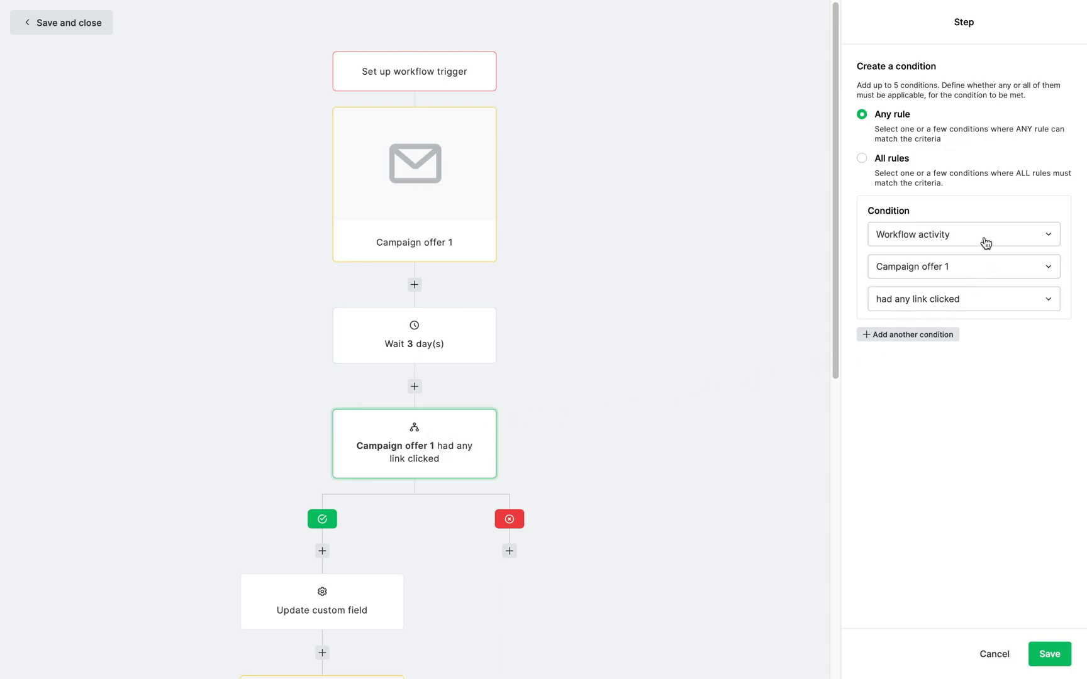
mouse_move(984, 300)
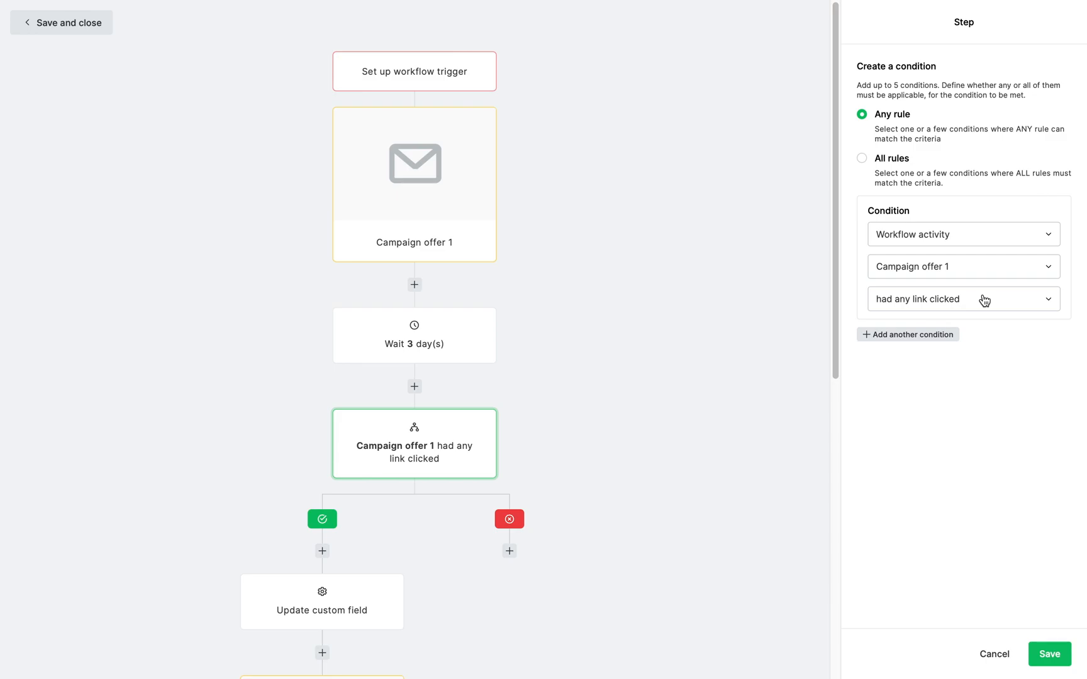
mouse_move(542, 327)
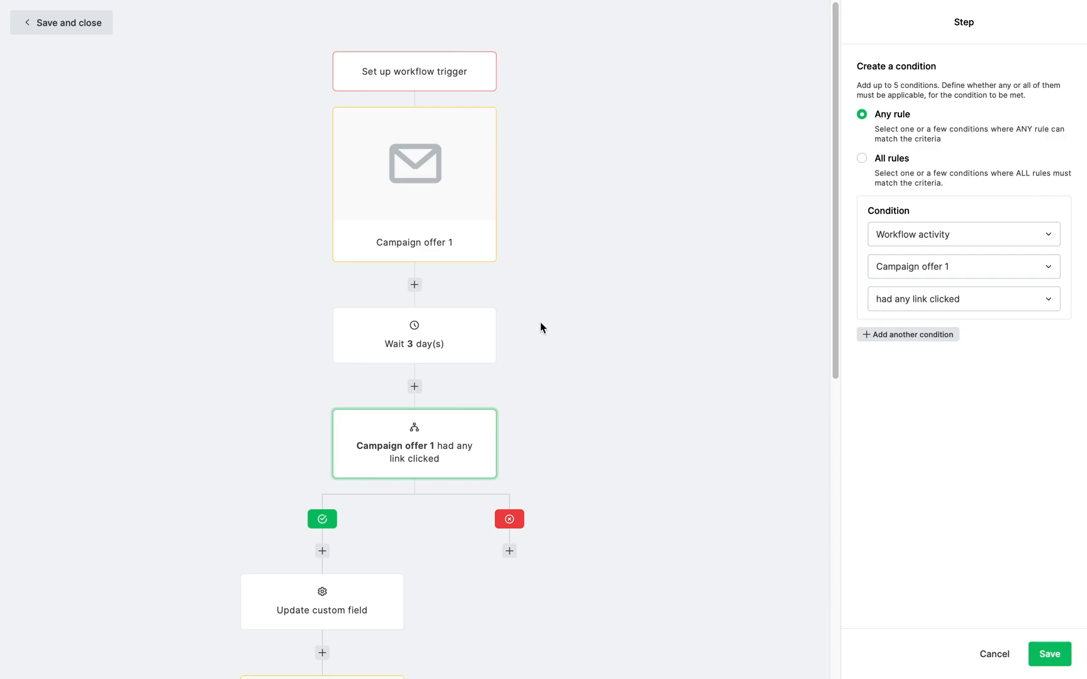
mouse_move(489, 164)
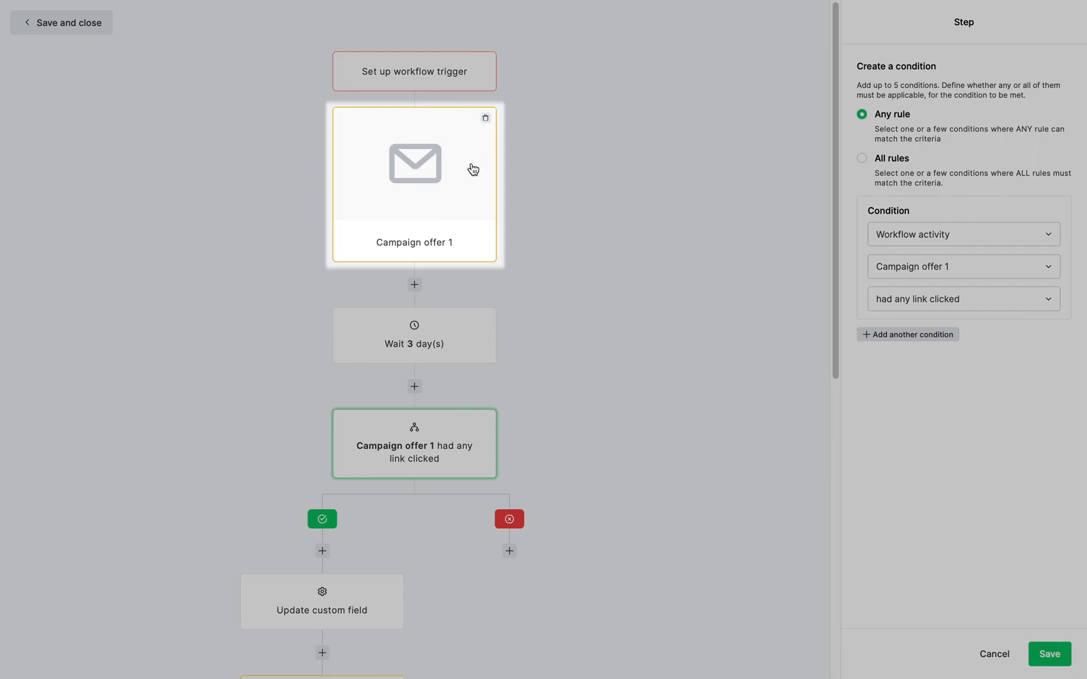
mouse_move(326, 202)
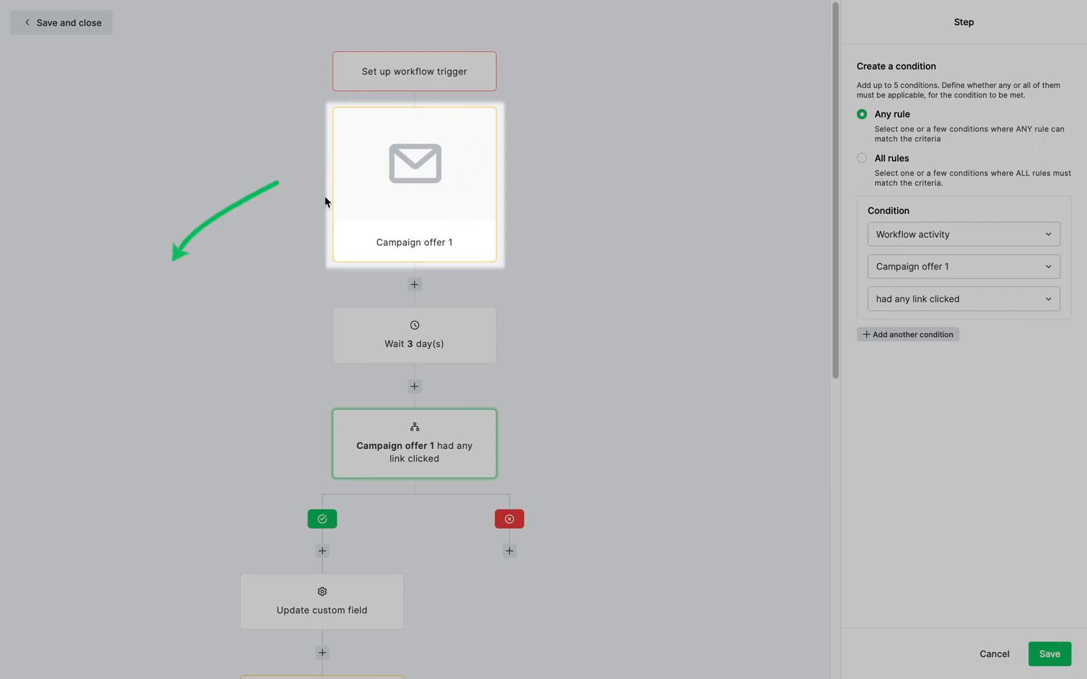
mouse_move(414, 443)
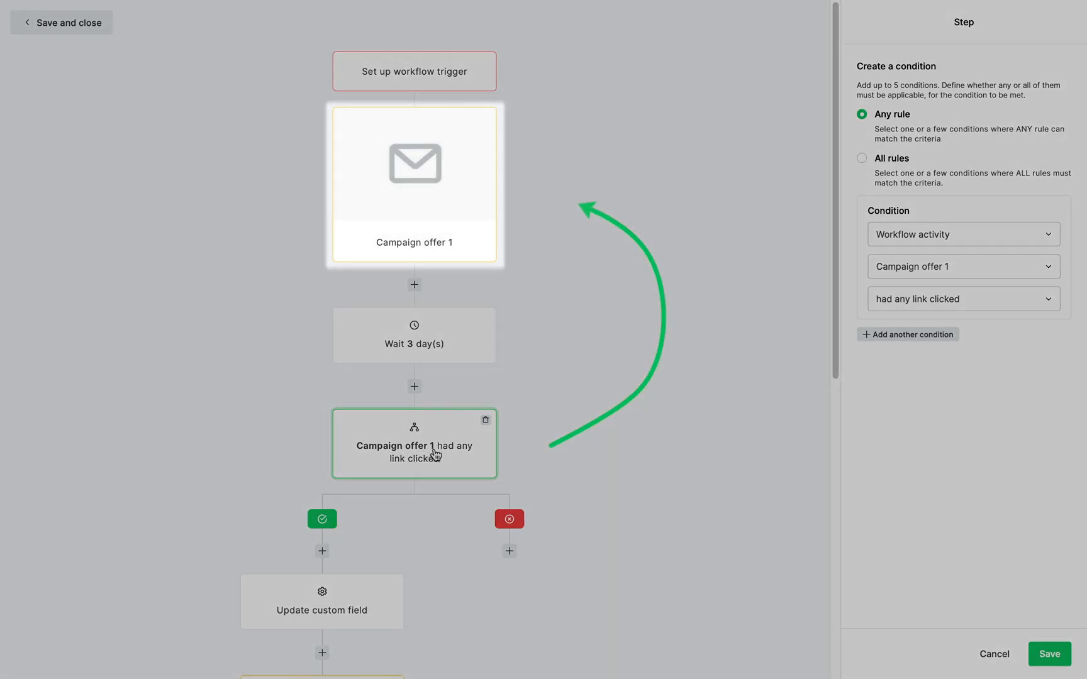
mouse_move(485, 160)
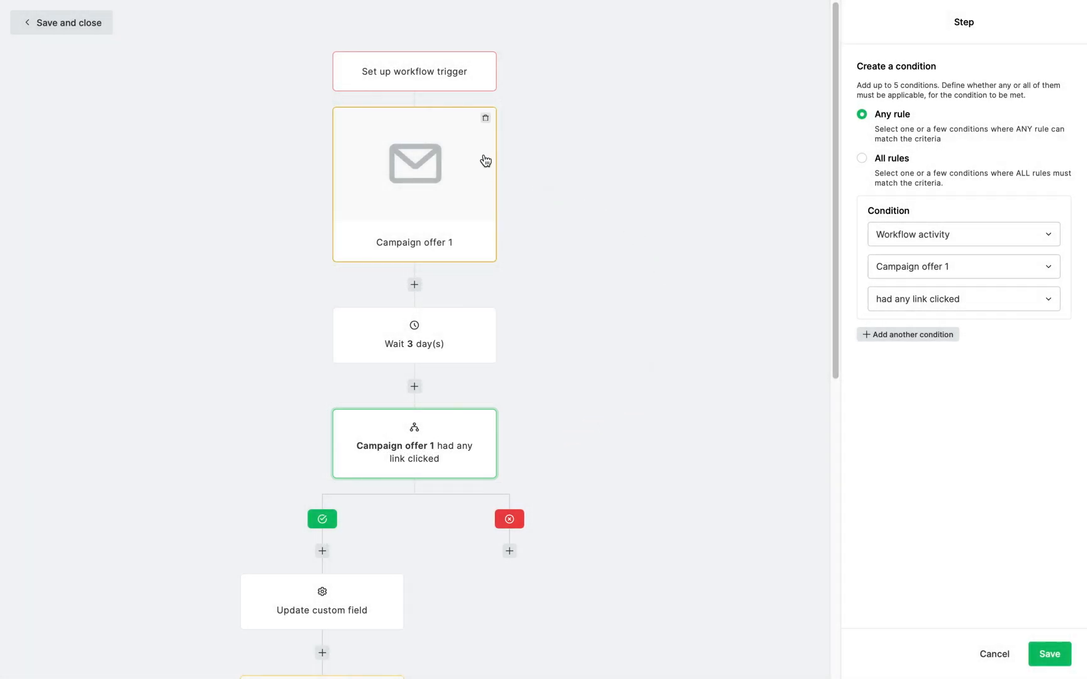
left_click(485, 118)
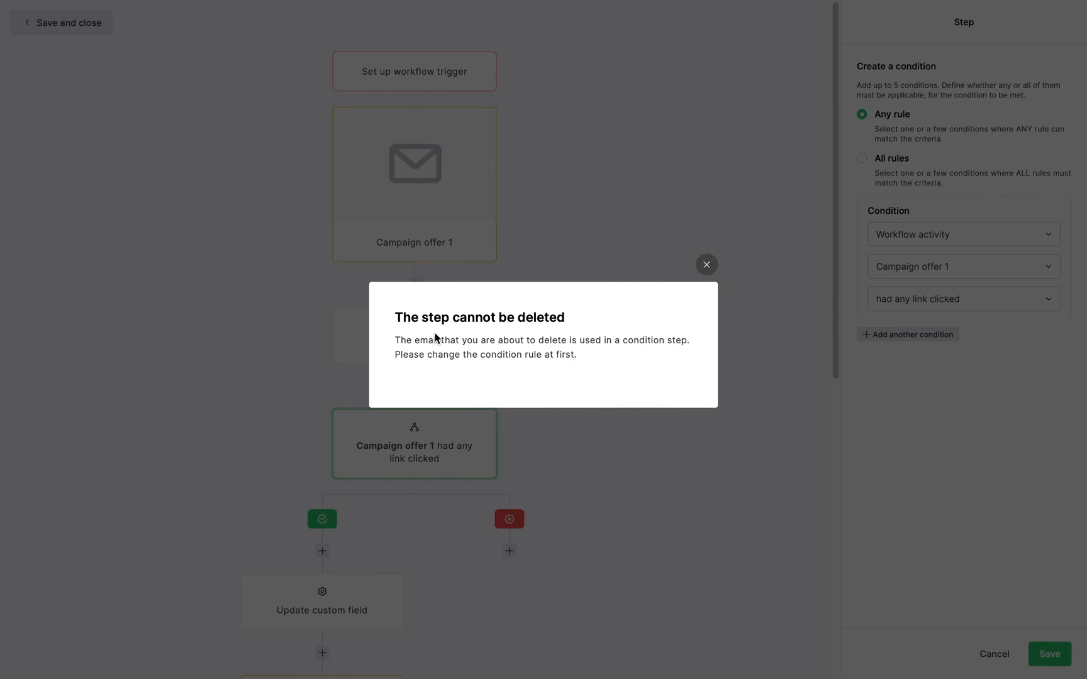
mouse_move(644, 315)
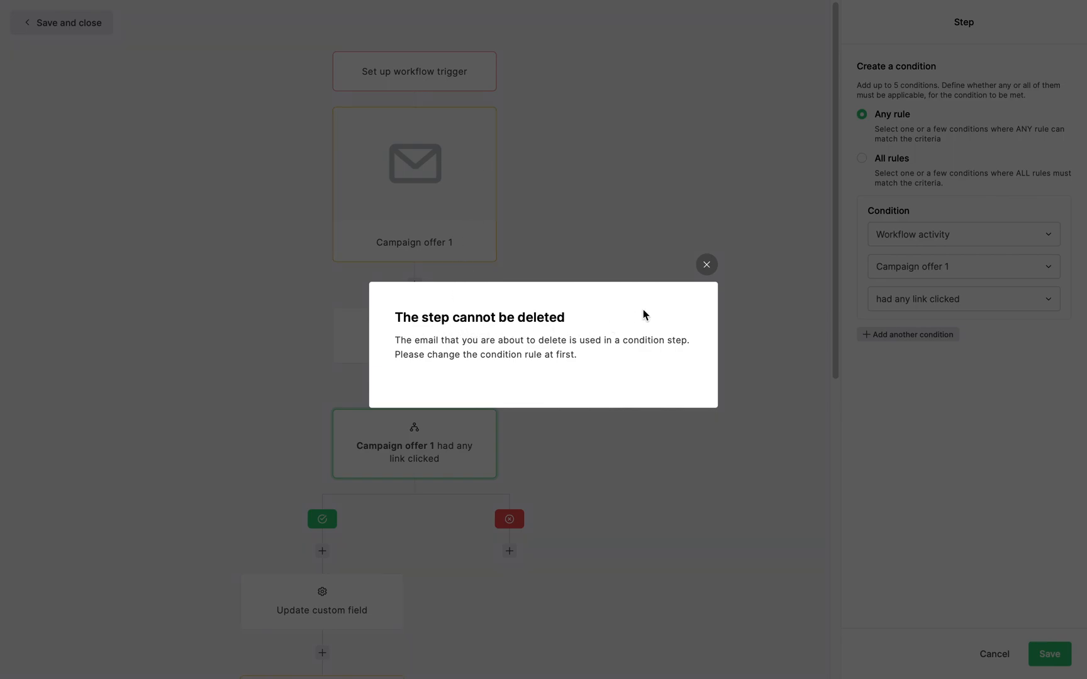
left_click(706, 265)
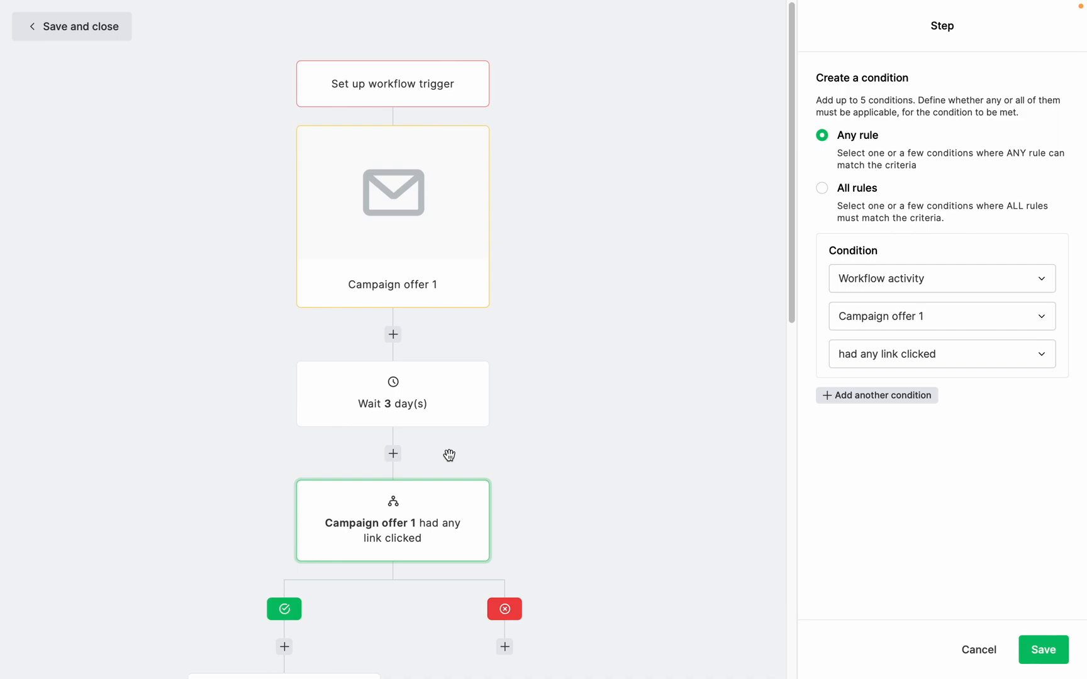
mouse_move(451, 503)
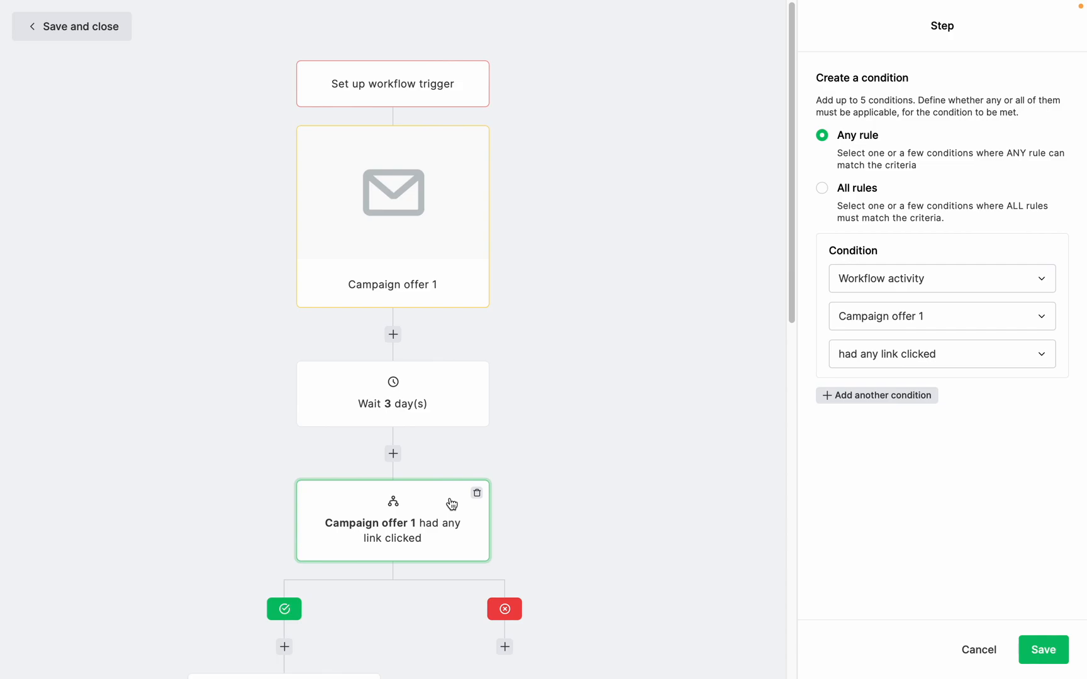
mouse_move(917, 292)
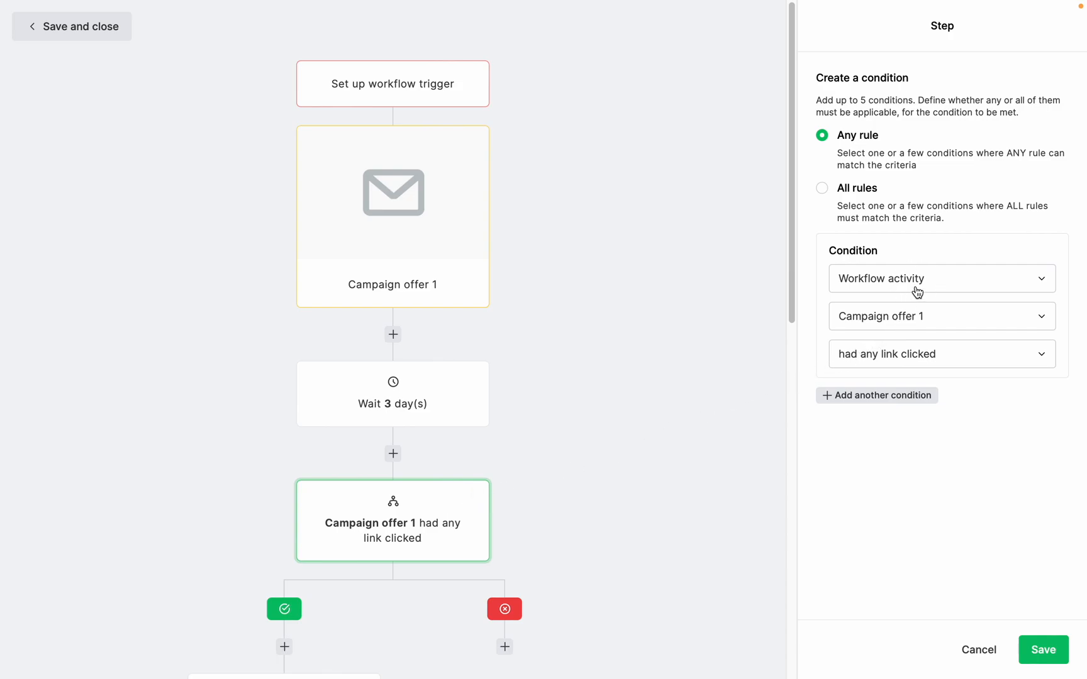
Set the condition to Campaign activity linked to the Copy of Survey campaign
left_click(941, 278)
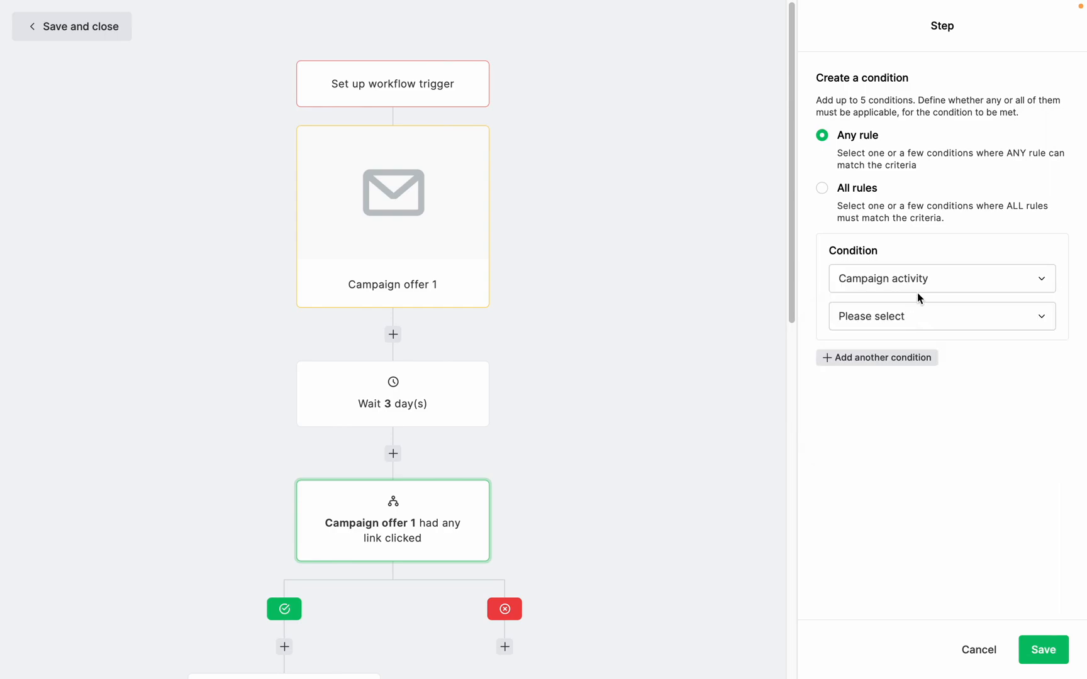
left_click(940, 278)
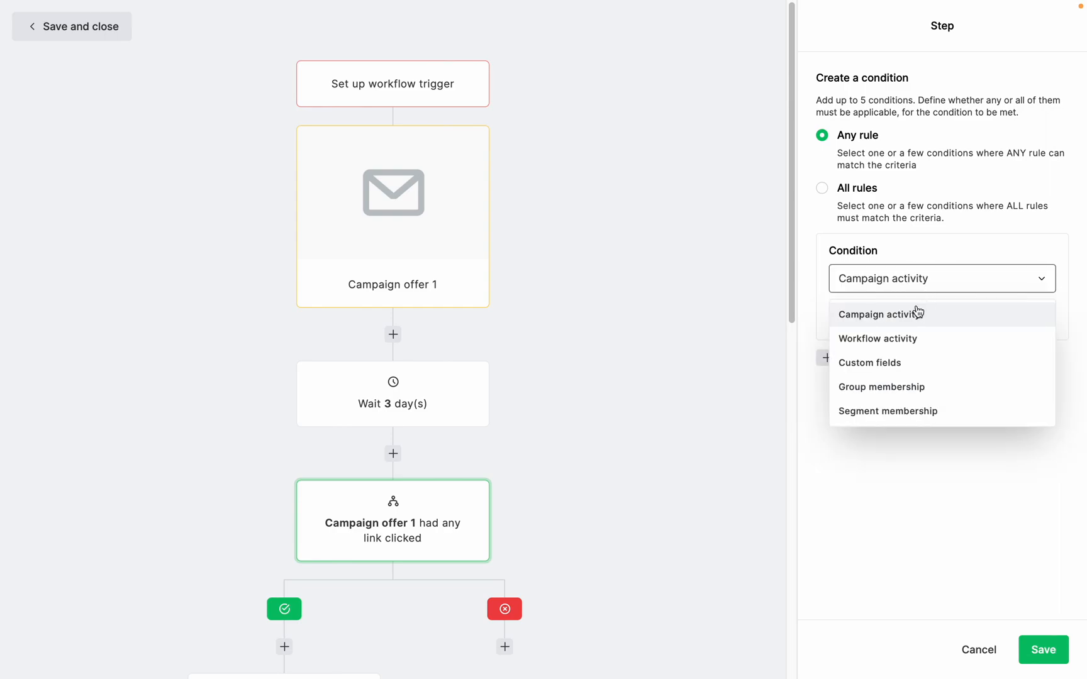
left_click(877, 339)
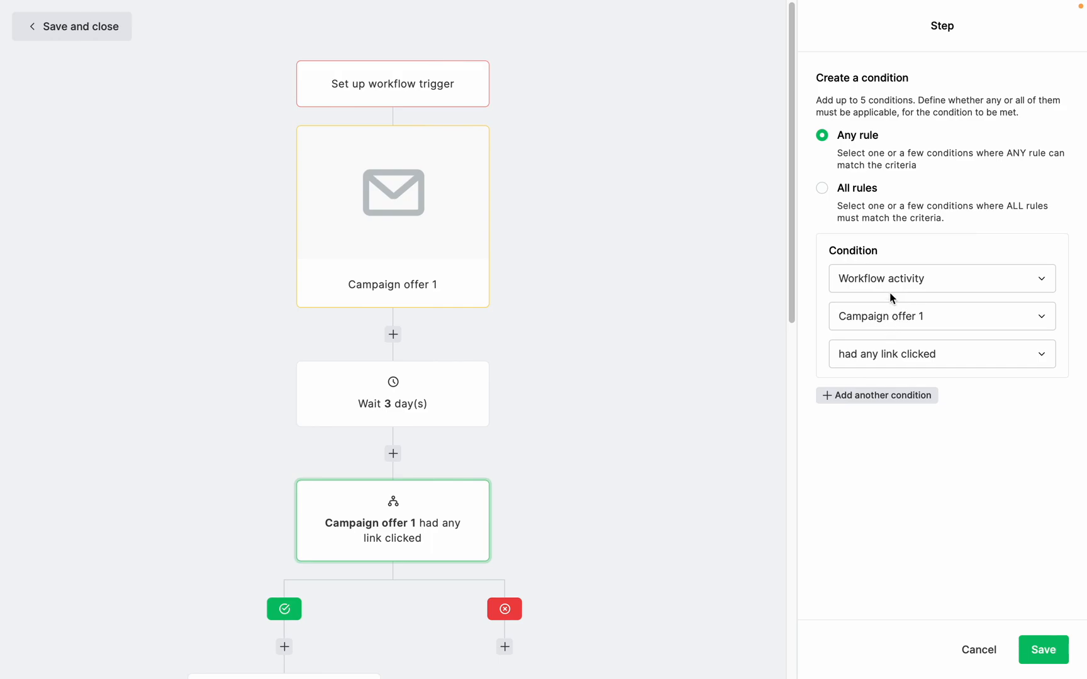
left_click(940, 278)
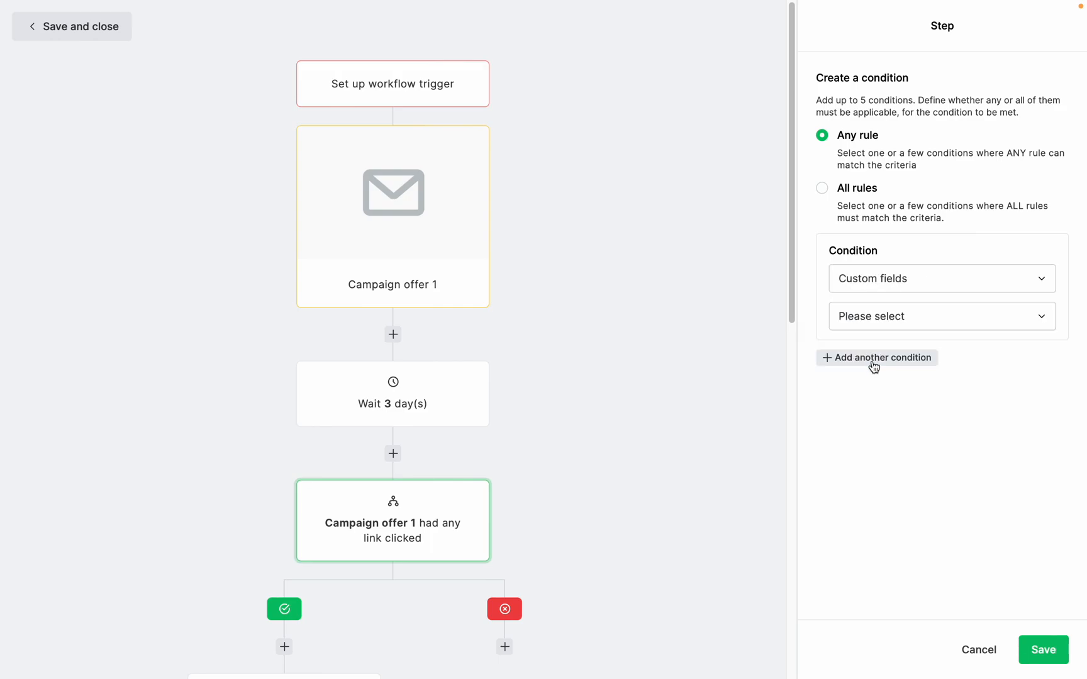
left_click(940, 316)
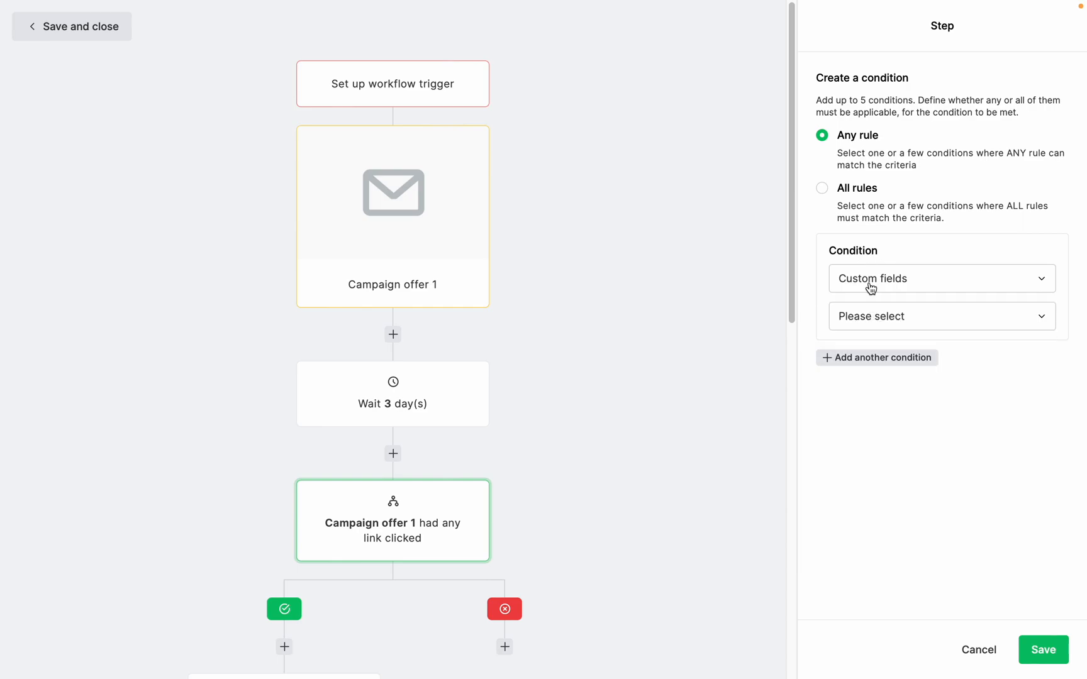
left_click(940, 278)
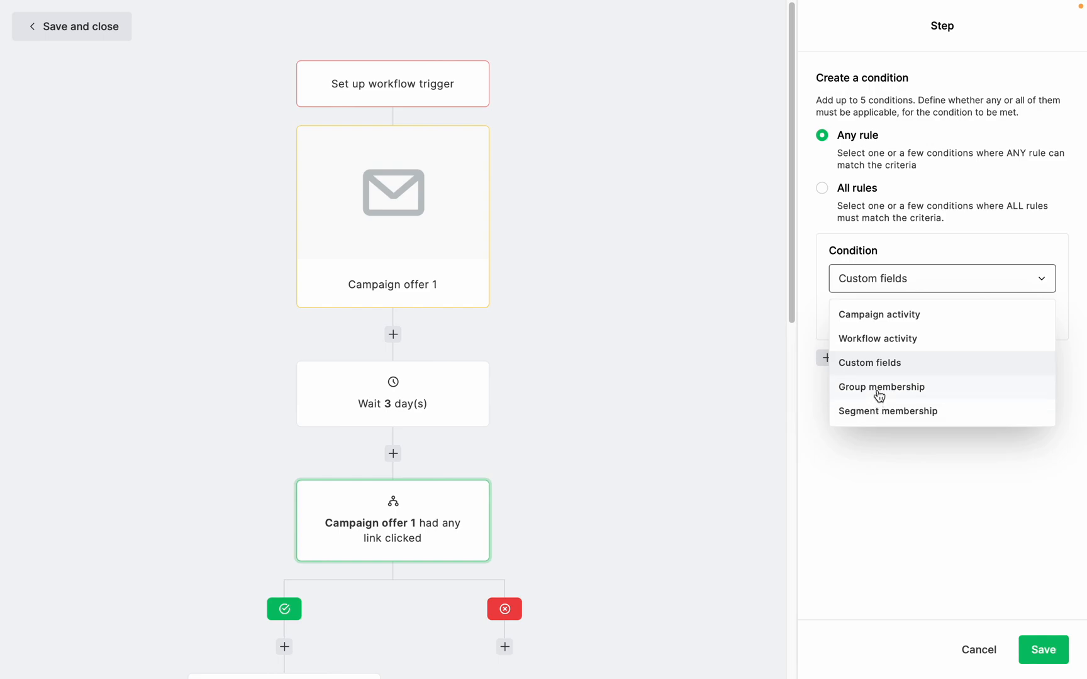
left_click(883, 386)
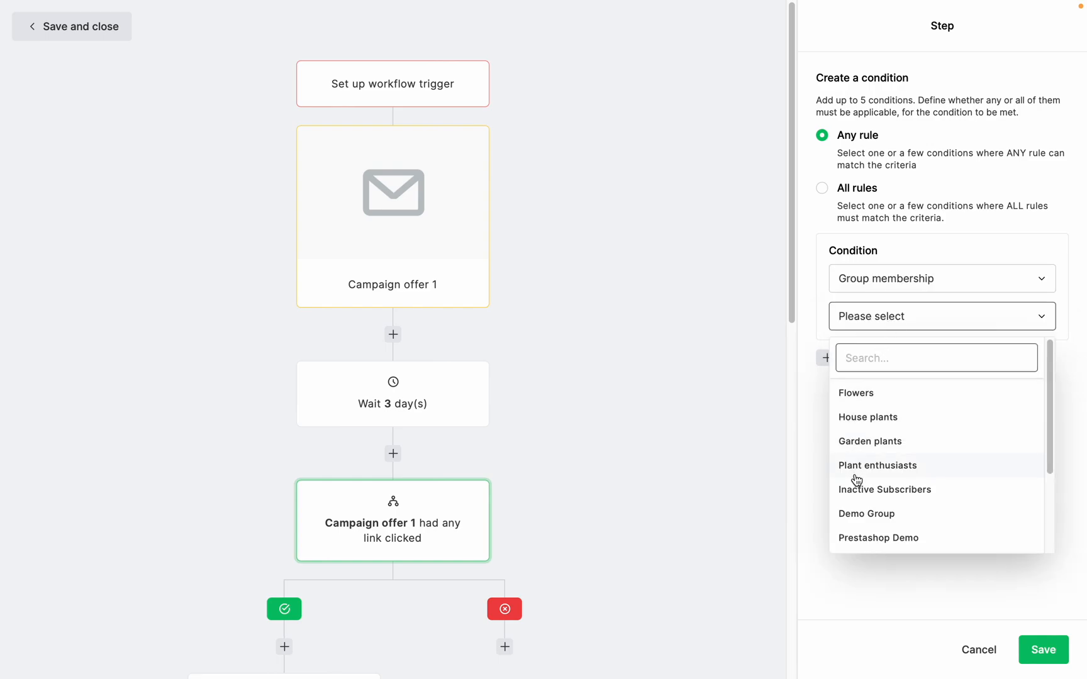
mouse_move(876, 289)
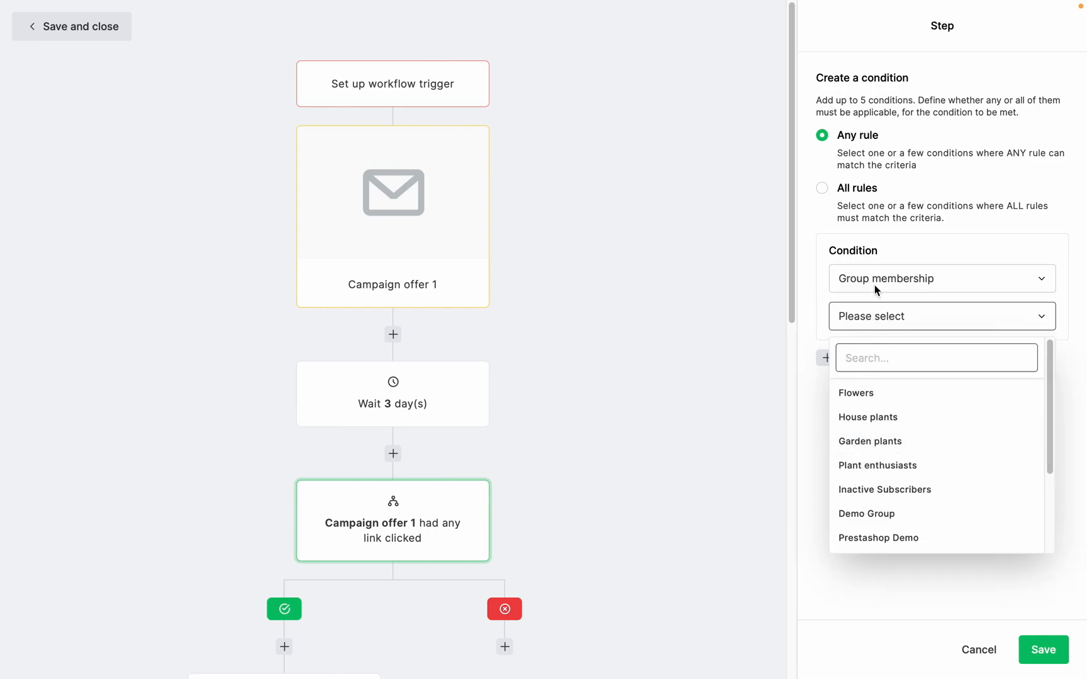
left_click(939, 278)
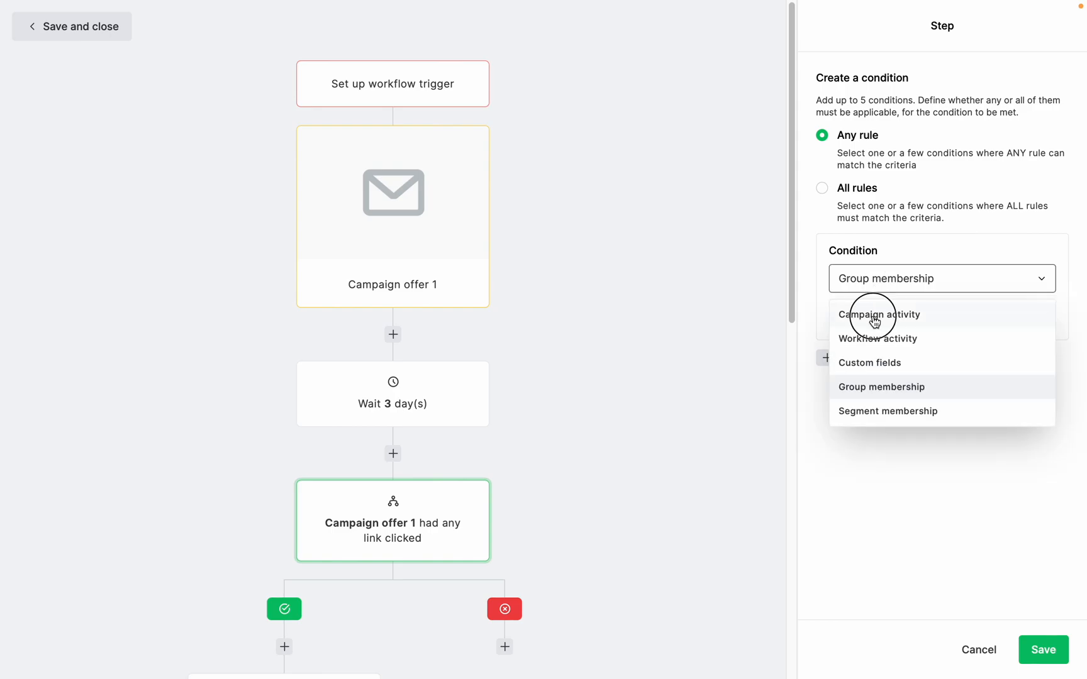
left_click(881, 314)
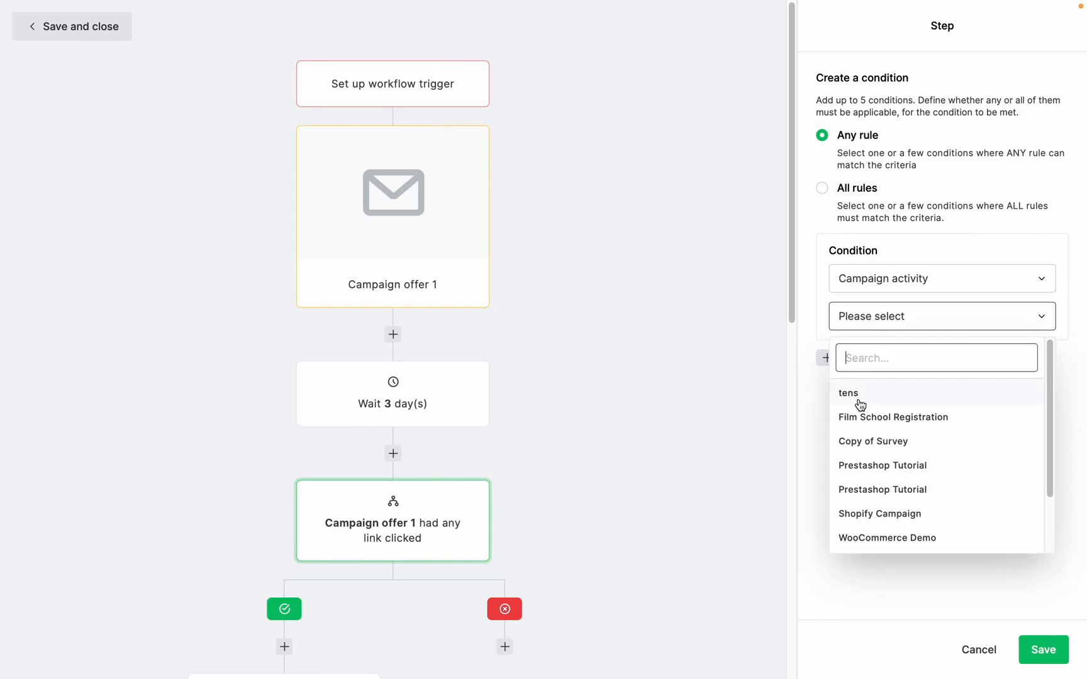
left_click(847, 394)
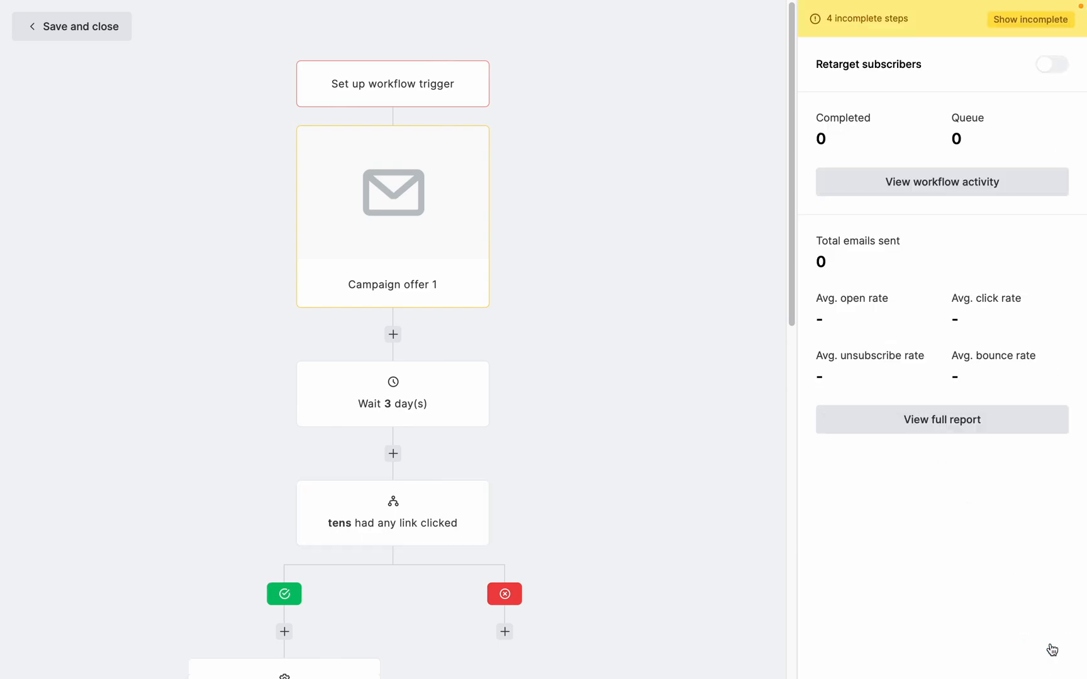
mouse_move(476, 141)
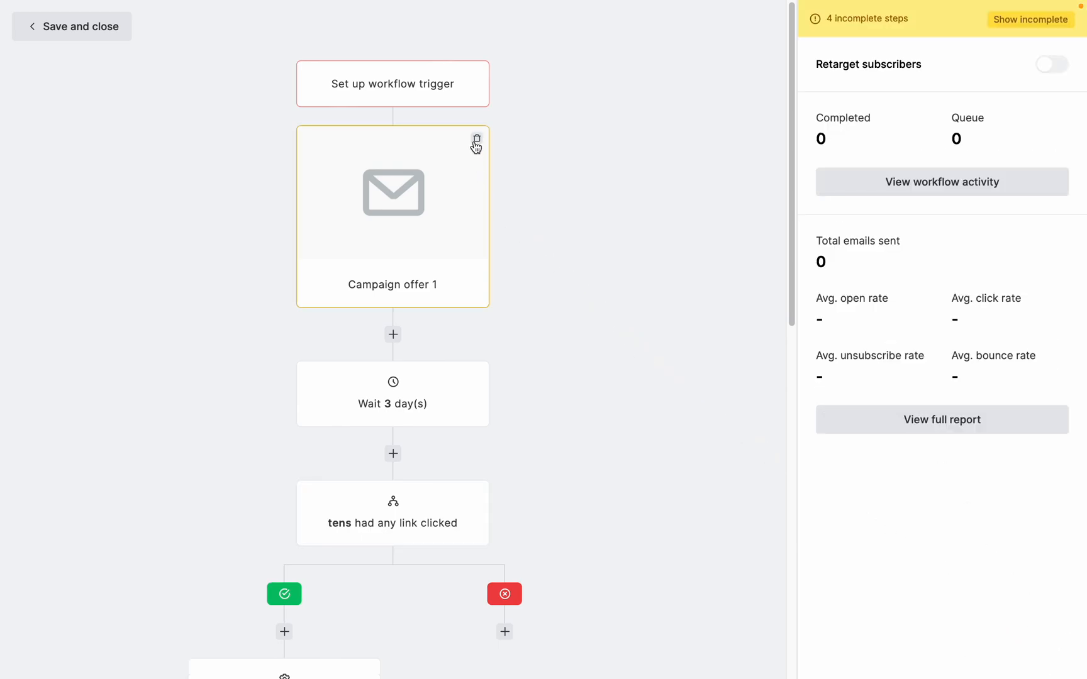
Delete the Campaign offer 1 email step and view Campaign offer 2's settings
left_click(477, 139)
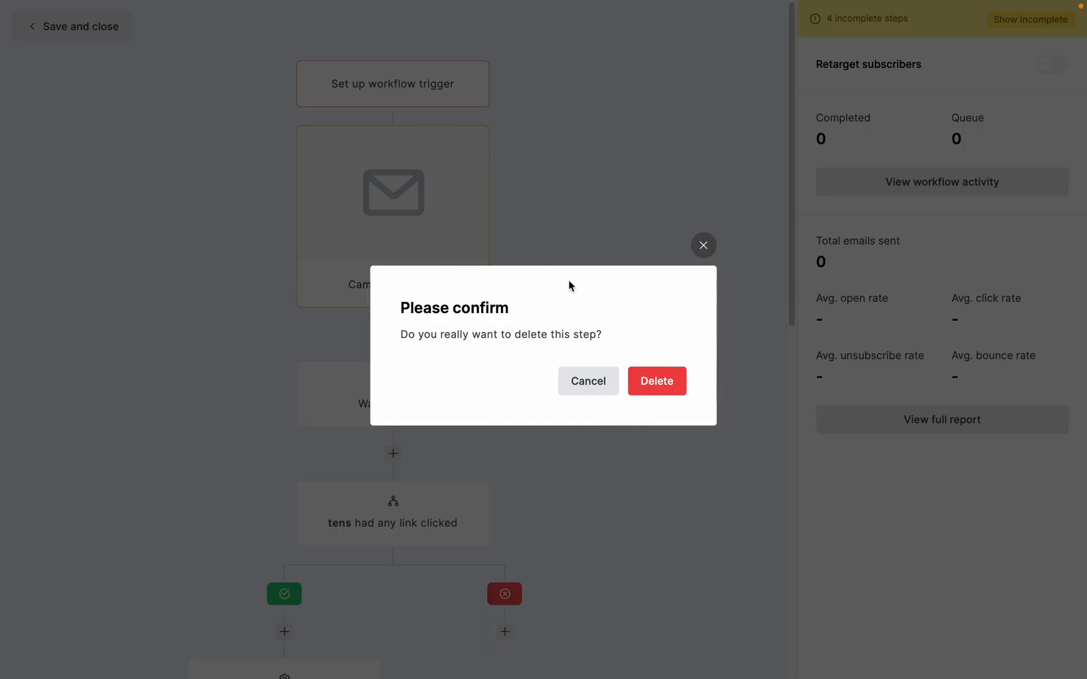
left_click(656, 381)
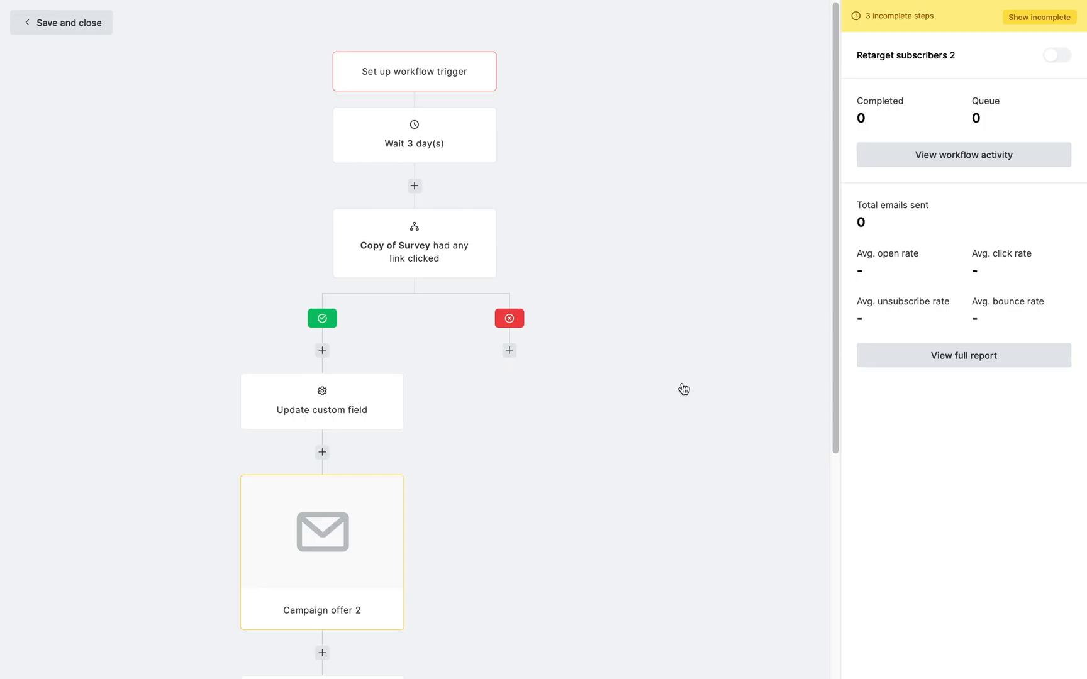
scroll("down", 3)
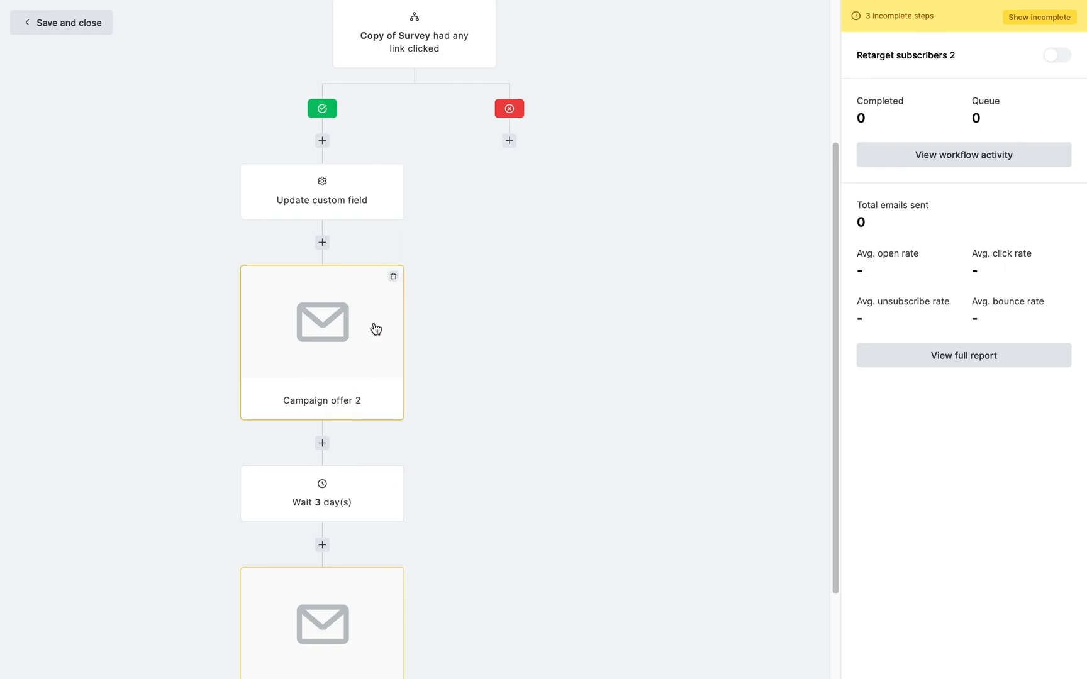
left_click(322, 322)
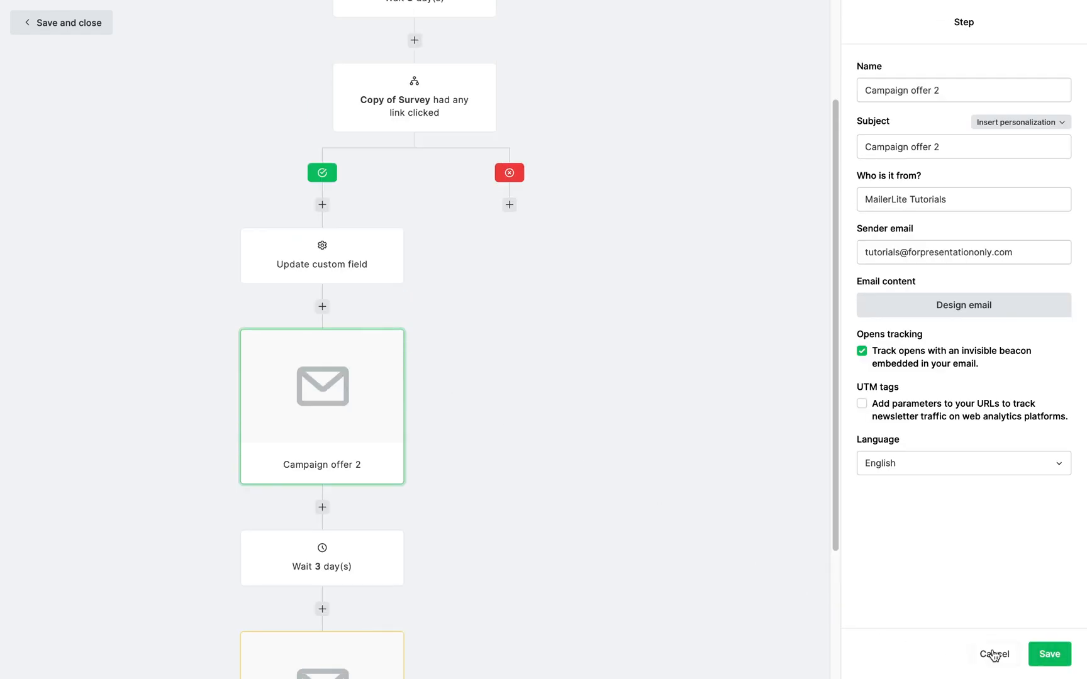